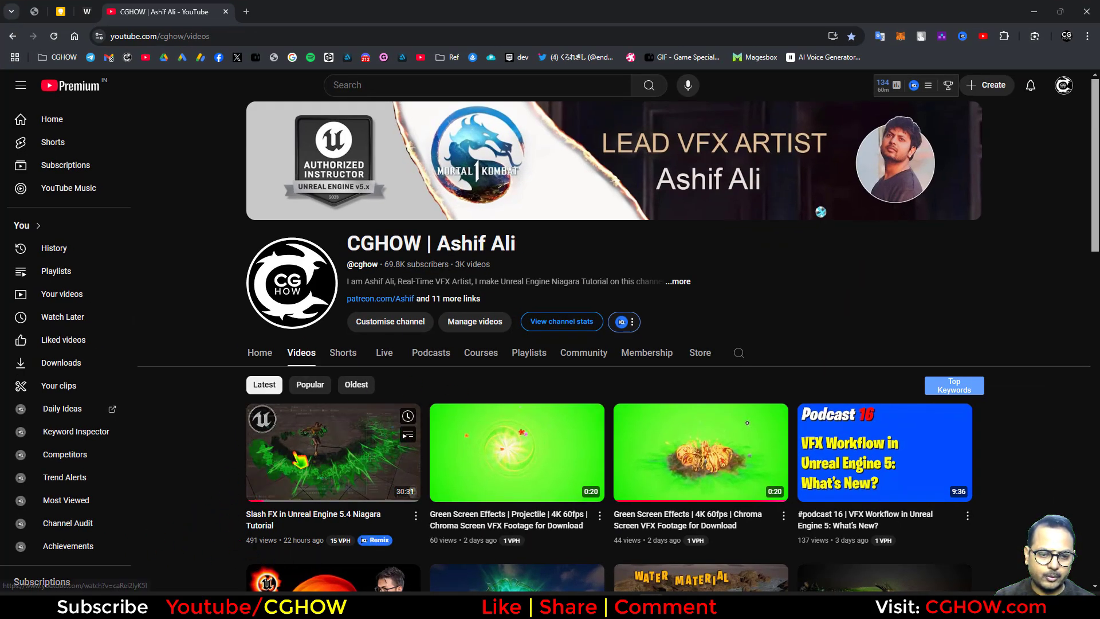
Open CGHOW's Slash FX in Unreal Engine 5.4 Niagara video and scroll to its comments.
left_click(332, 452)
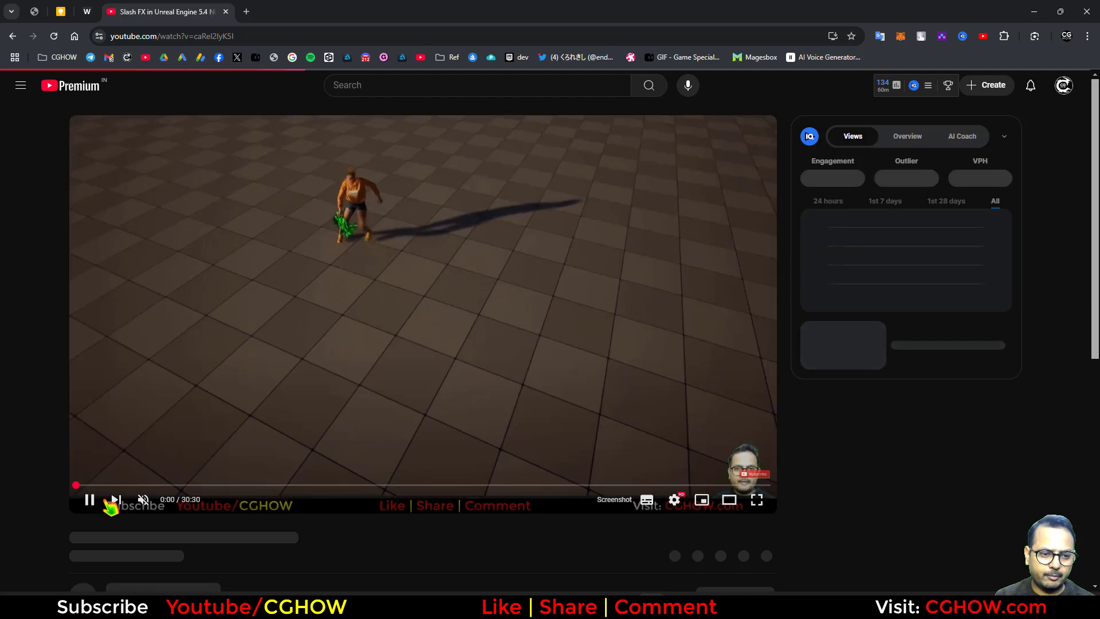
scroll("down", 3)
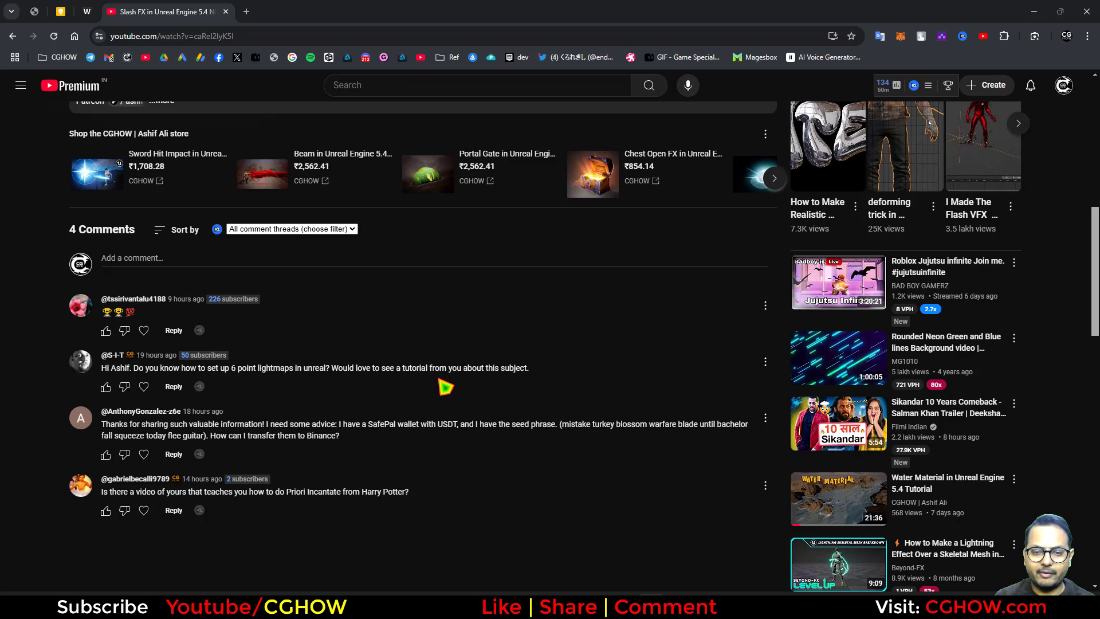
mouse_move(397, 385)
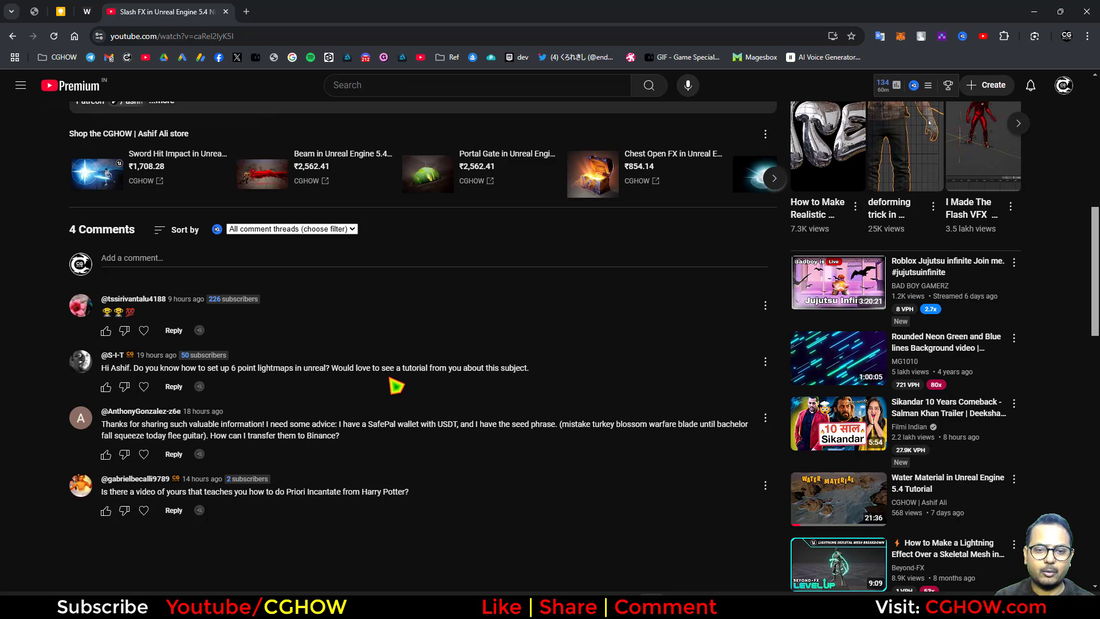
mouse_move(382, 390)
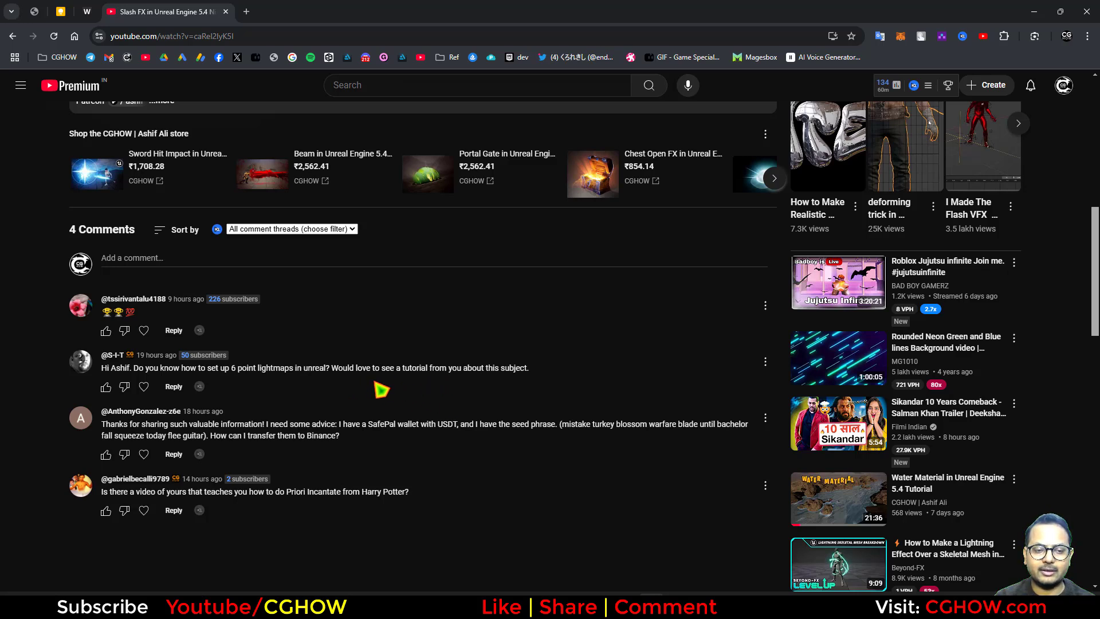
mouse_move(288, 397)
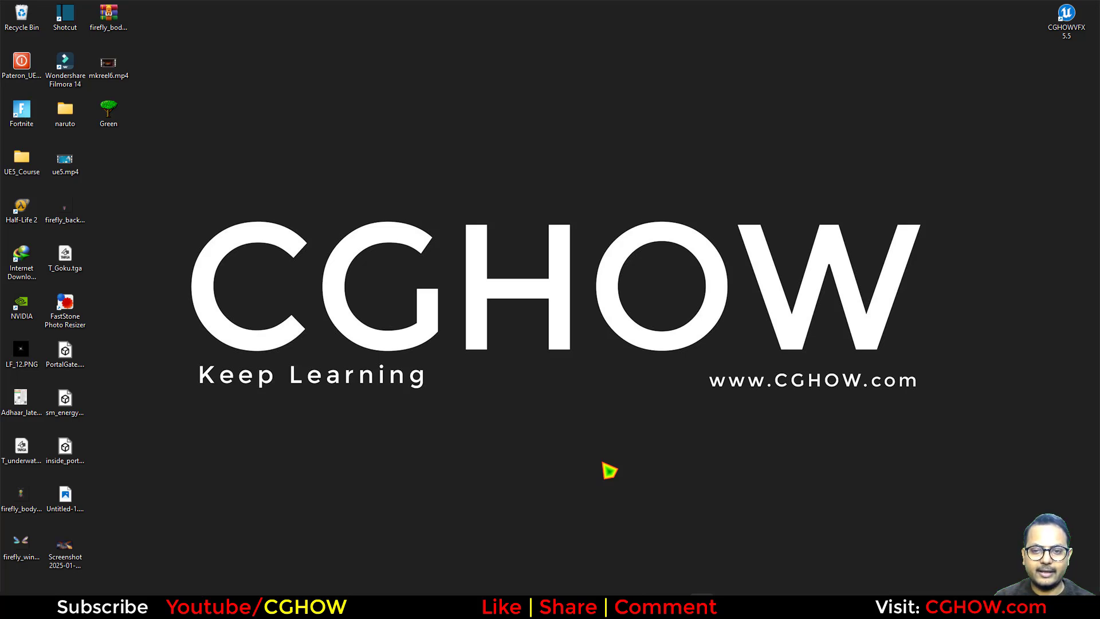
mouse_move(637, 538)
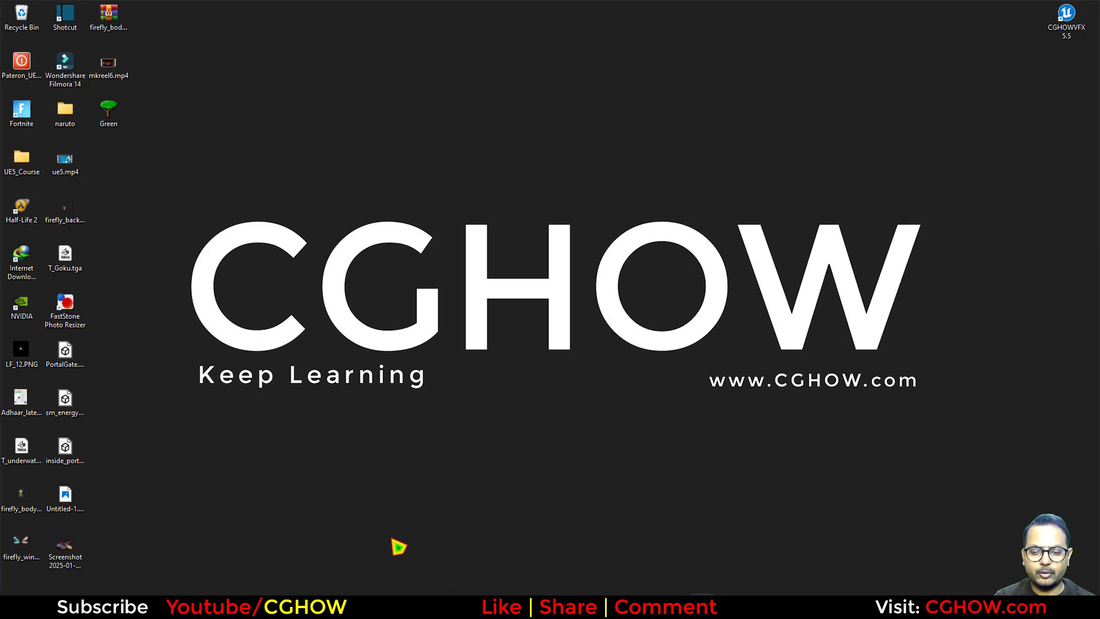
mouse_move(532, 506)
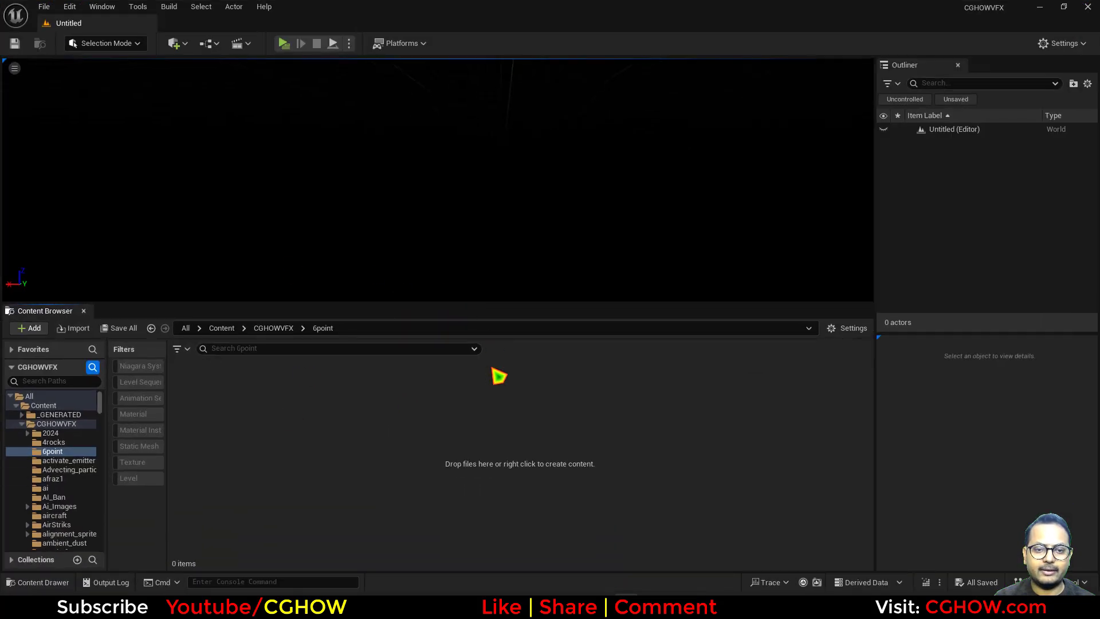
mouse_move(434, 405)
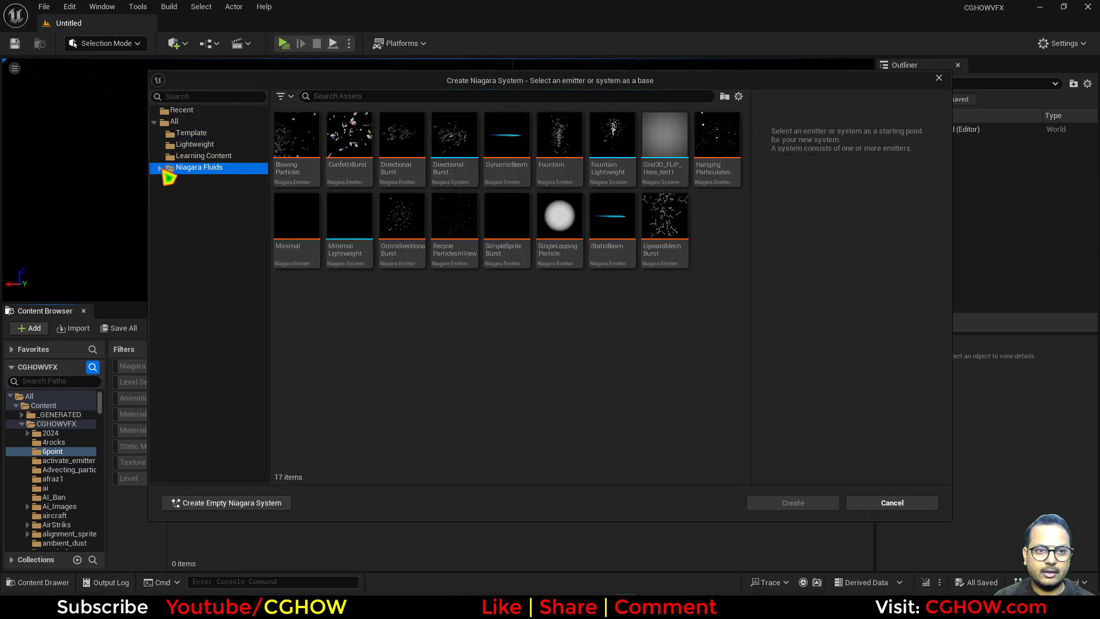
Create a Niagara system from the Niagara Fluids 3D Gas Grid3D_Gas_Smoke template.
left_click(193, 201)
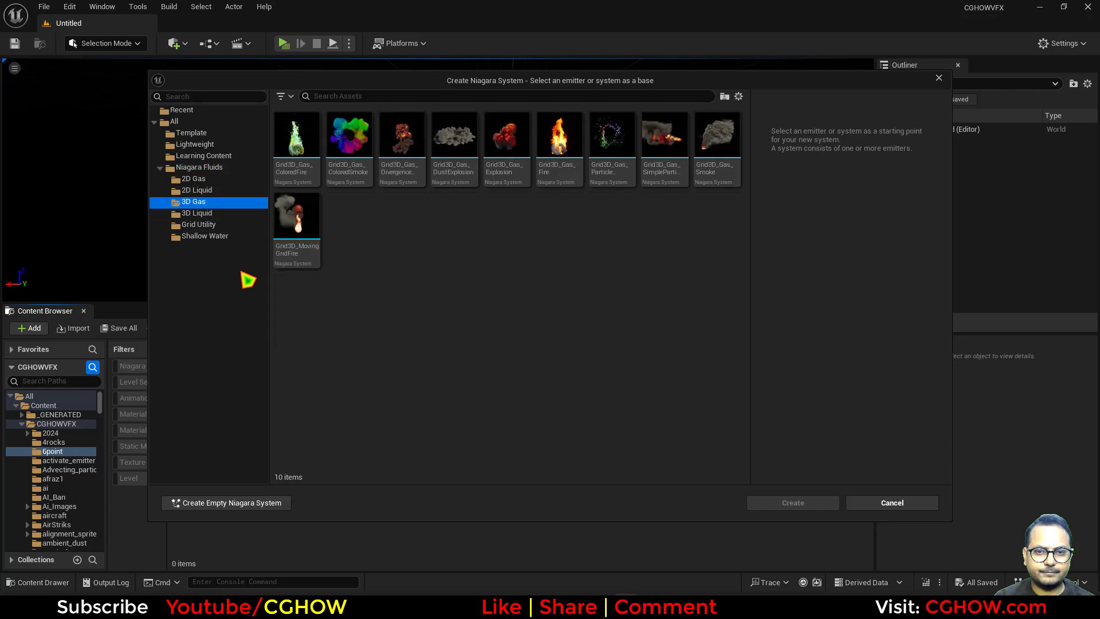
mouse_move(506, 238)
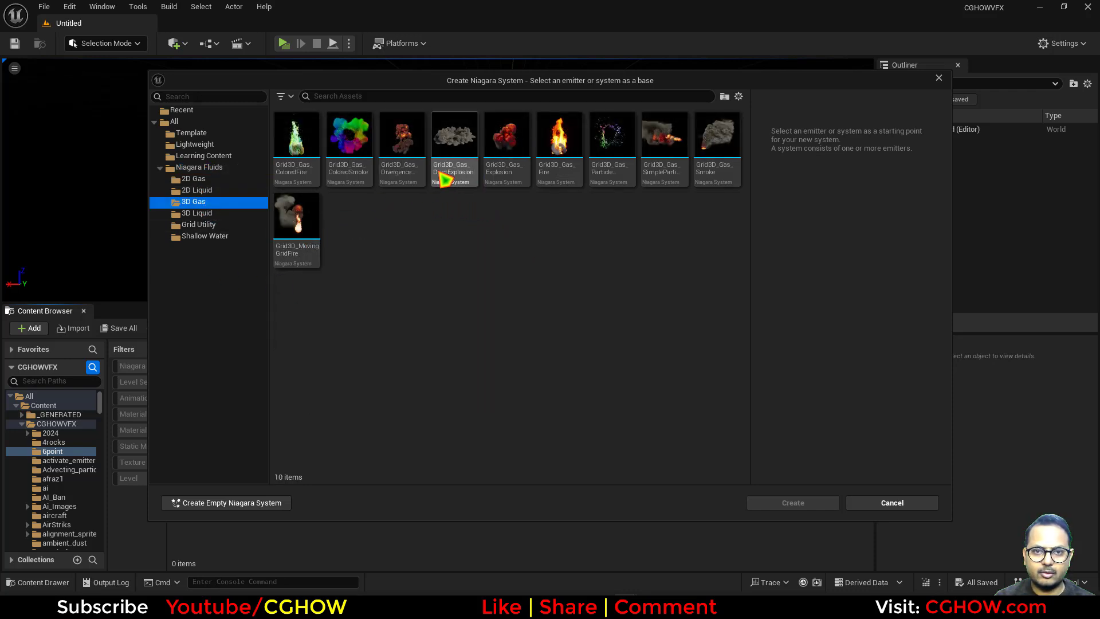
left_click(715, 135)
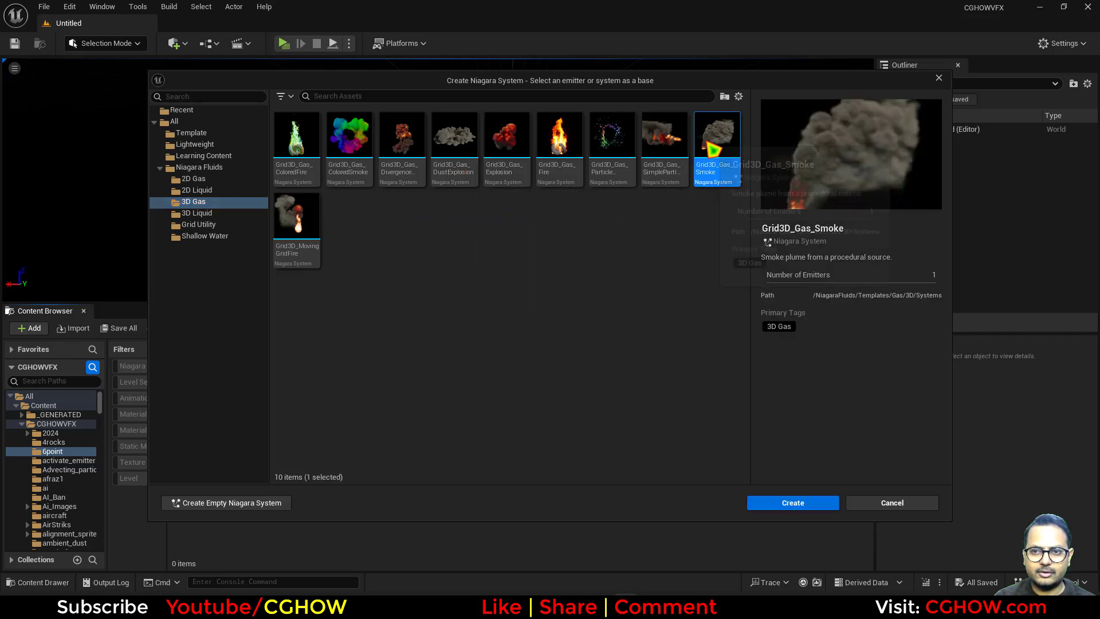
left_click(792, 502)
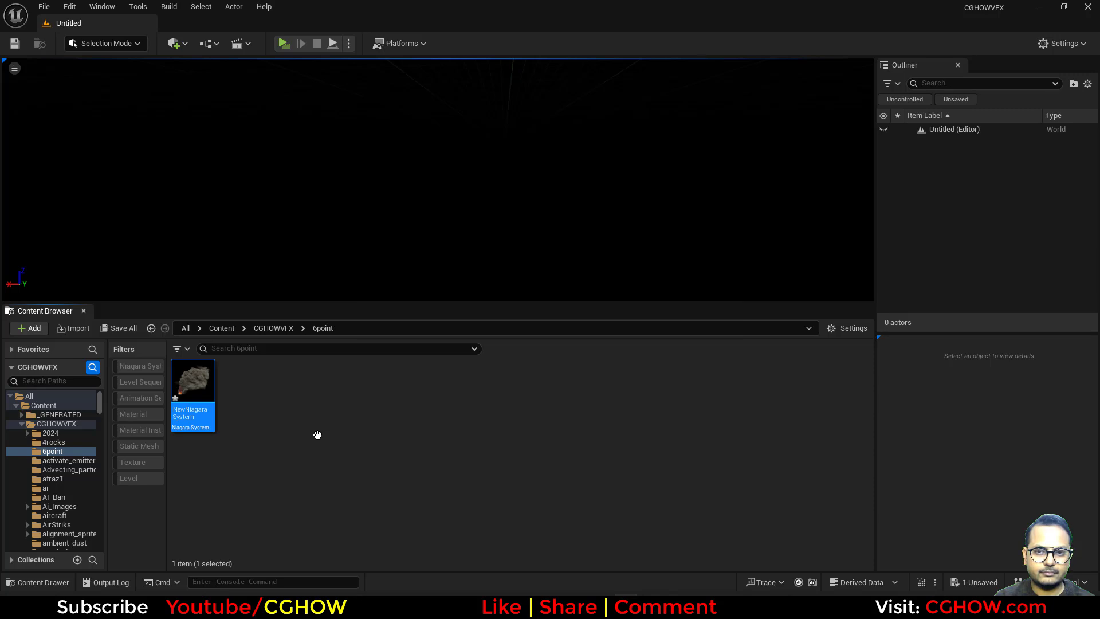
Open NewNiagaraSystem and set the WorldSpaceSize Z user parameter to 500.0.
double_click(192, 380)
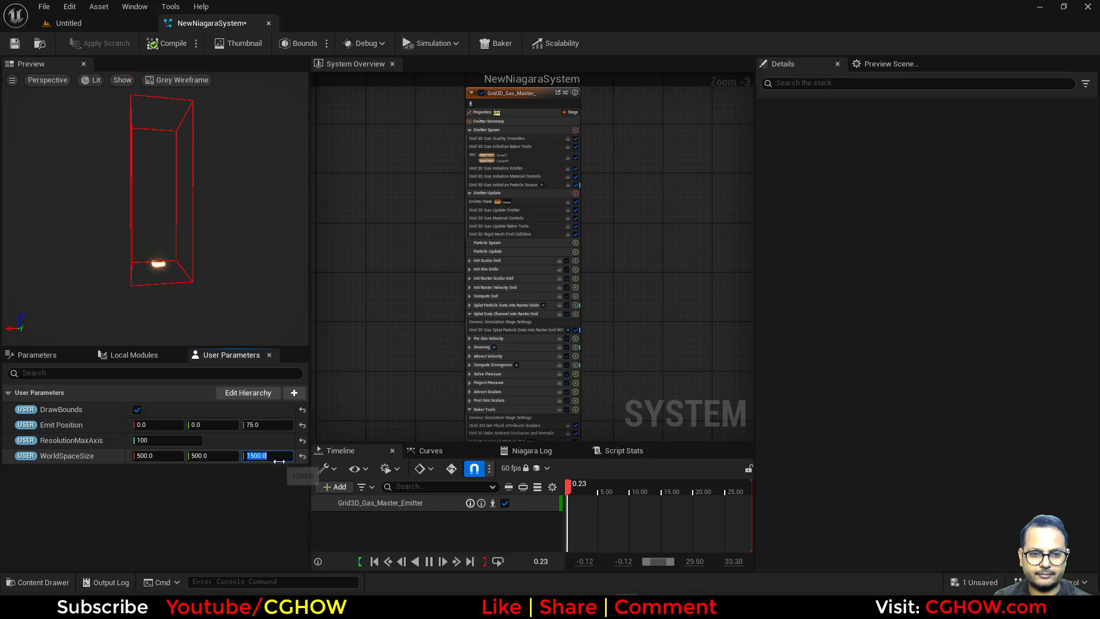
type("500.0")
left_click(268, 425)
type("250")
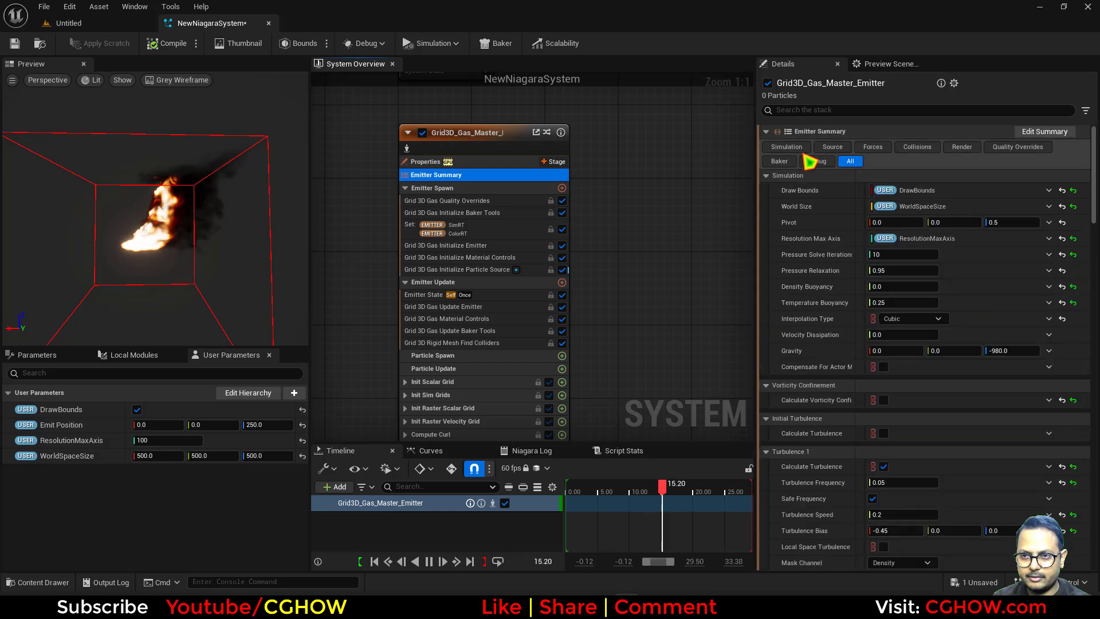
Remove temperature buoyancy and enable Turbulence 2 with frequency 0.05.
left_click(786, 147)
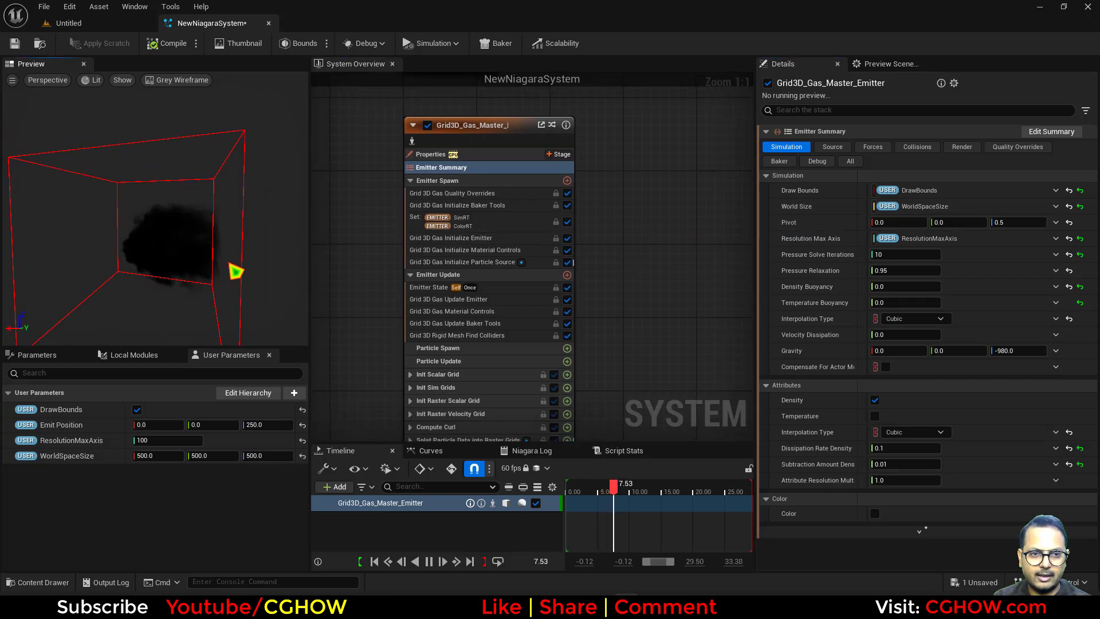
left_click(873, 146)
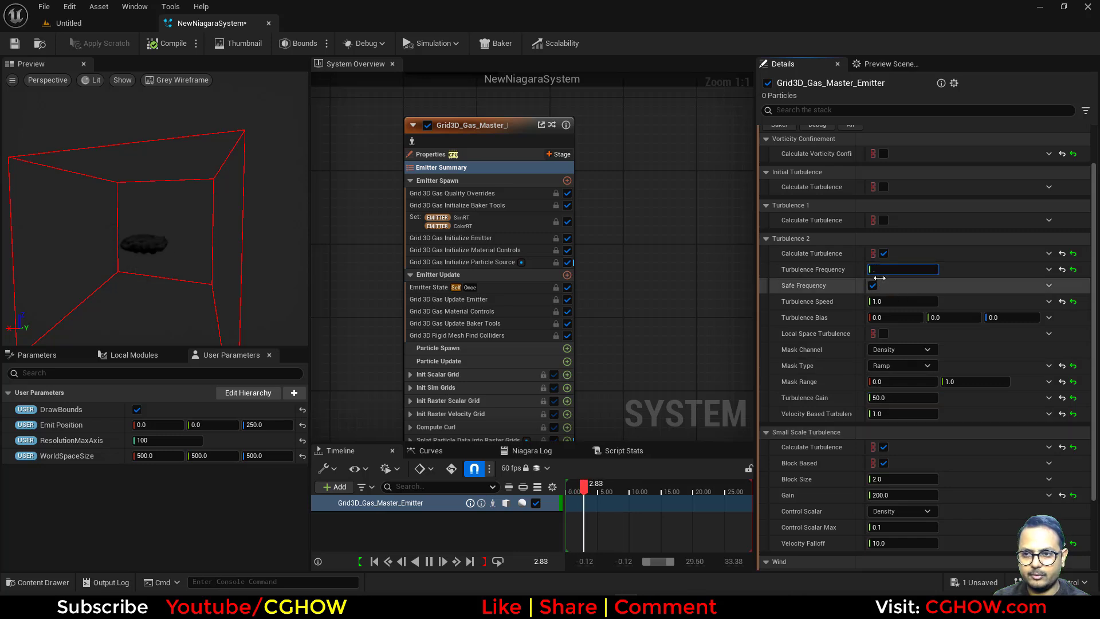
type("0.05")
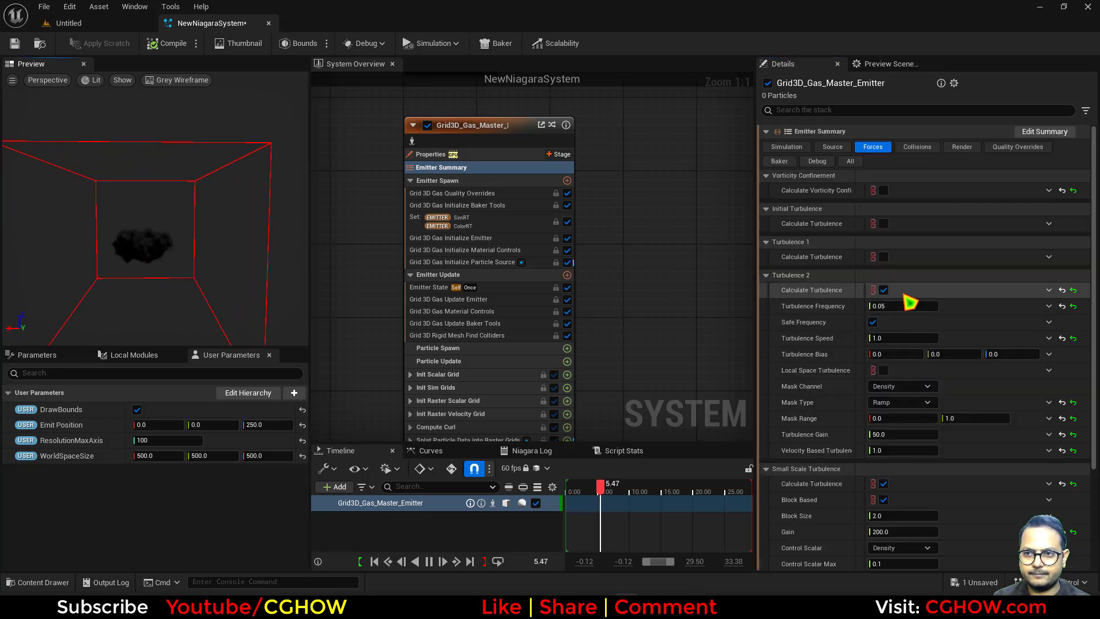
Set Sphere Source Non Uniform Scale to 1.0 and Turbulence 2 gain to 200.
left_click(832, 147)
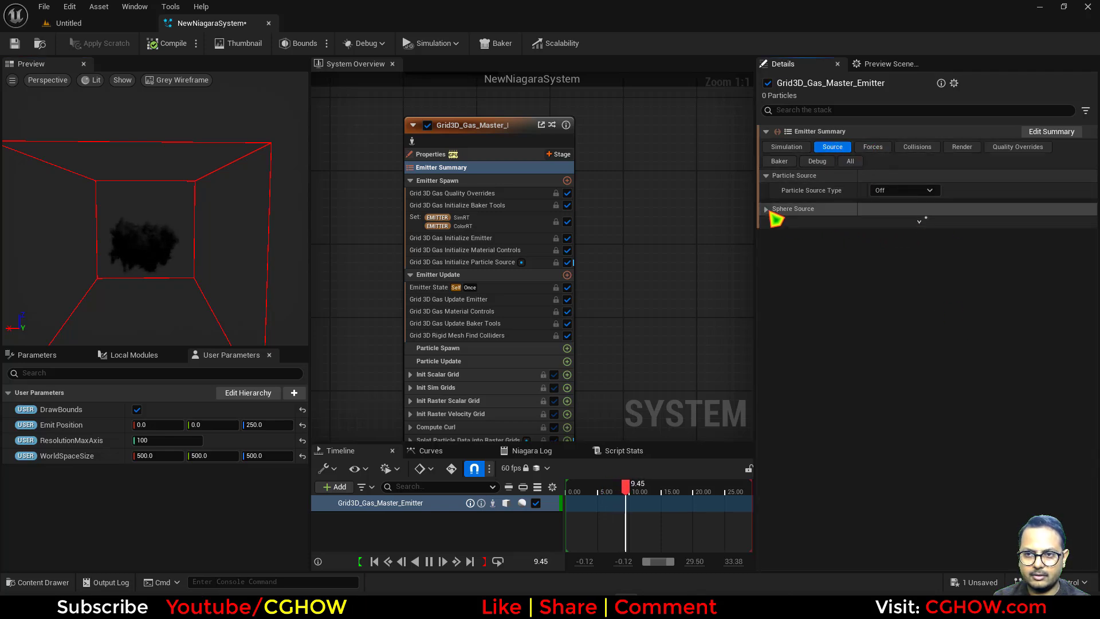
left_click(766, 208)
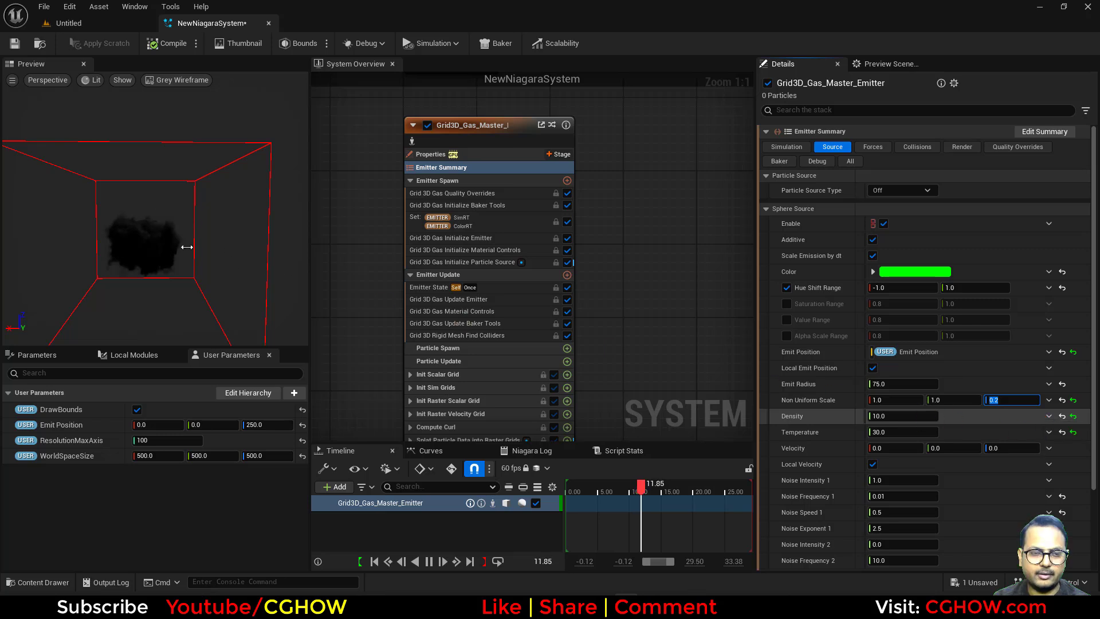
type("1.0")
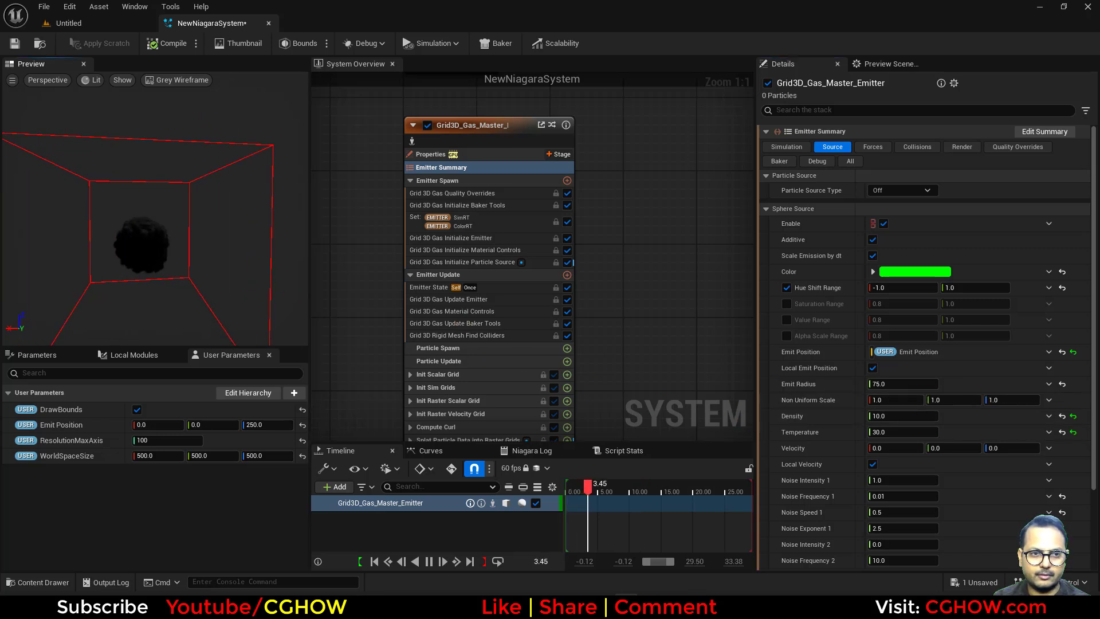
left_click(873, 147)
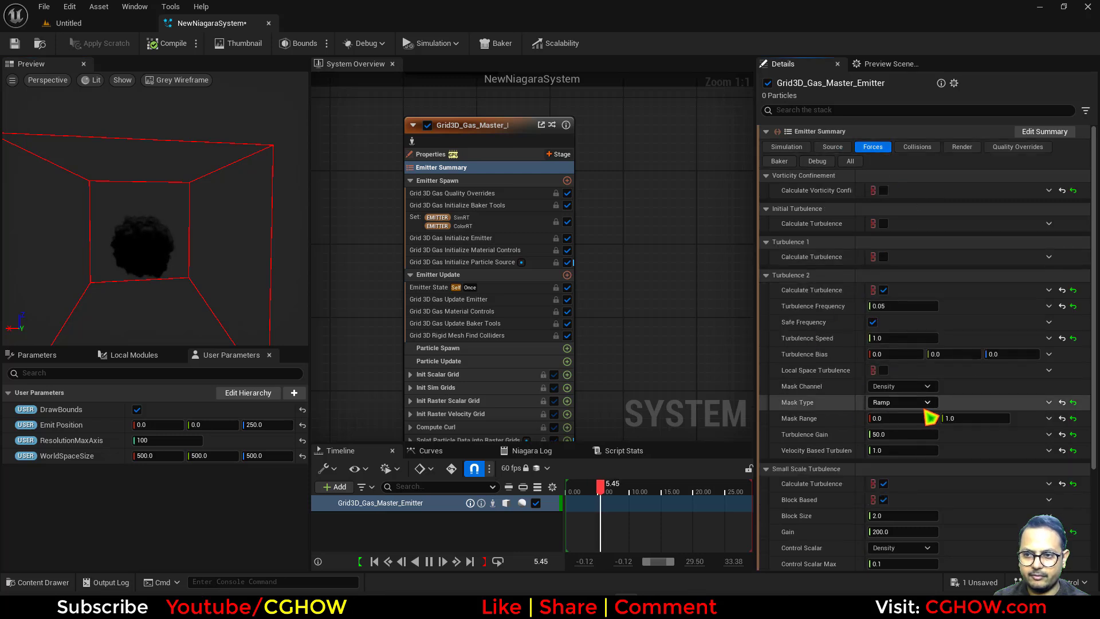
left_click(903, 434)
type("200")
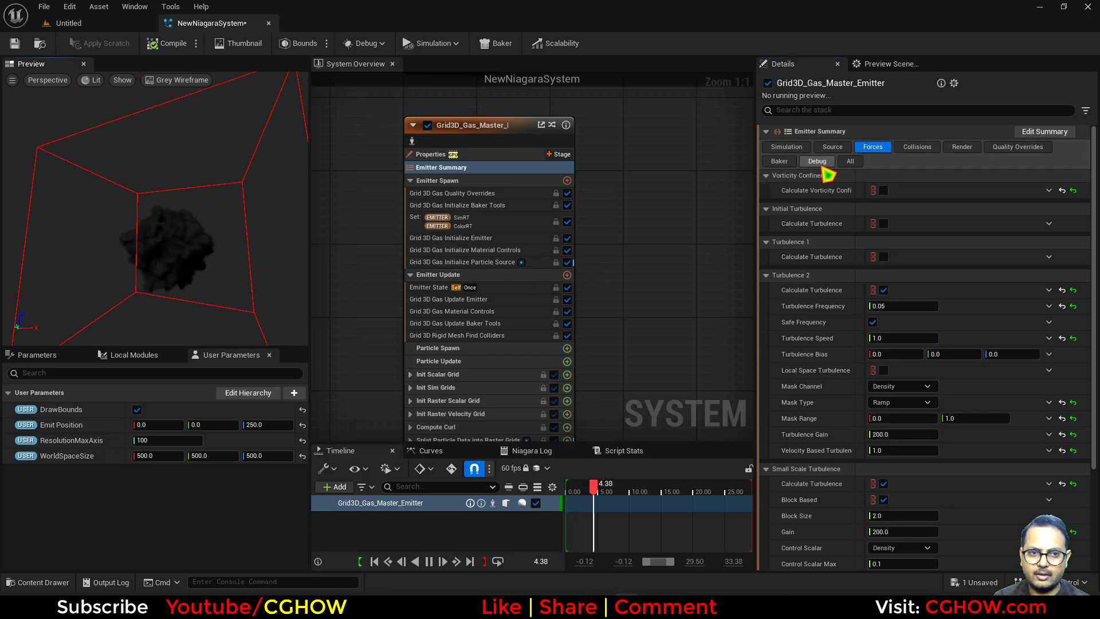
left_click(786, 146)
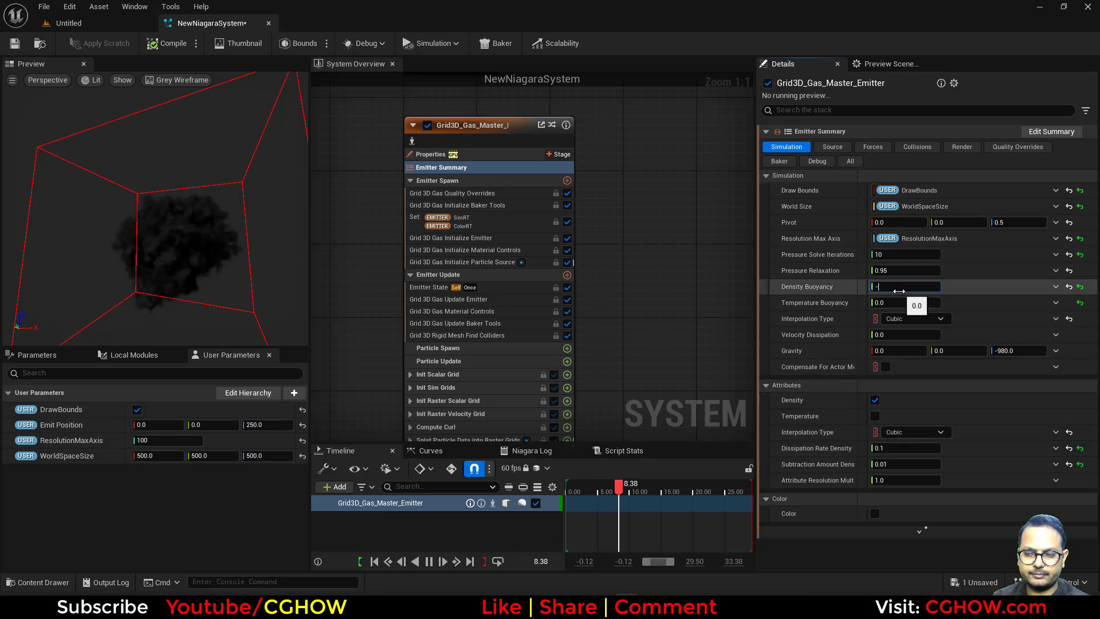
Set a negative density buoyancy, Turbulence 2 frequency 0.03 and turbulence speed 5.0.
type("-0.1")
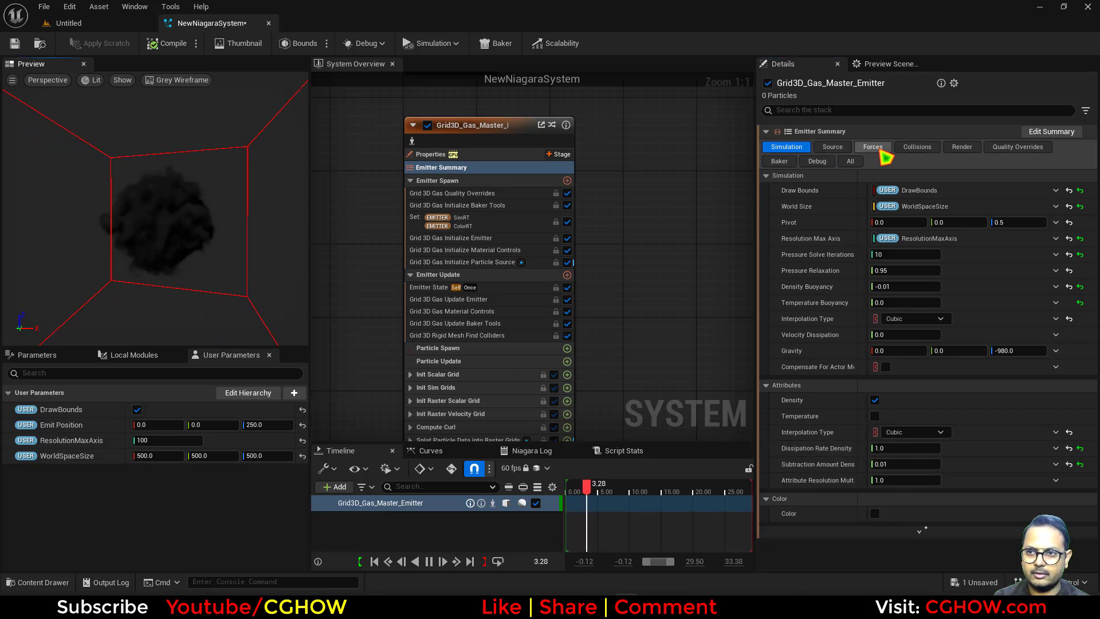
left_click(872, 146)
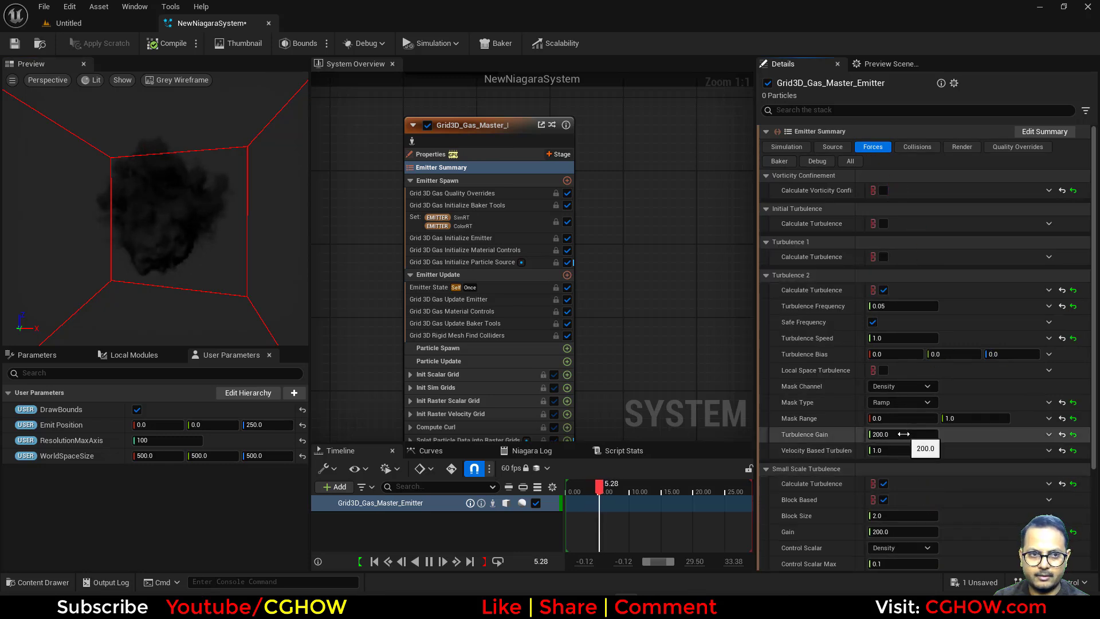
left_click(903, 305)
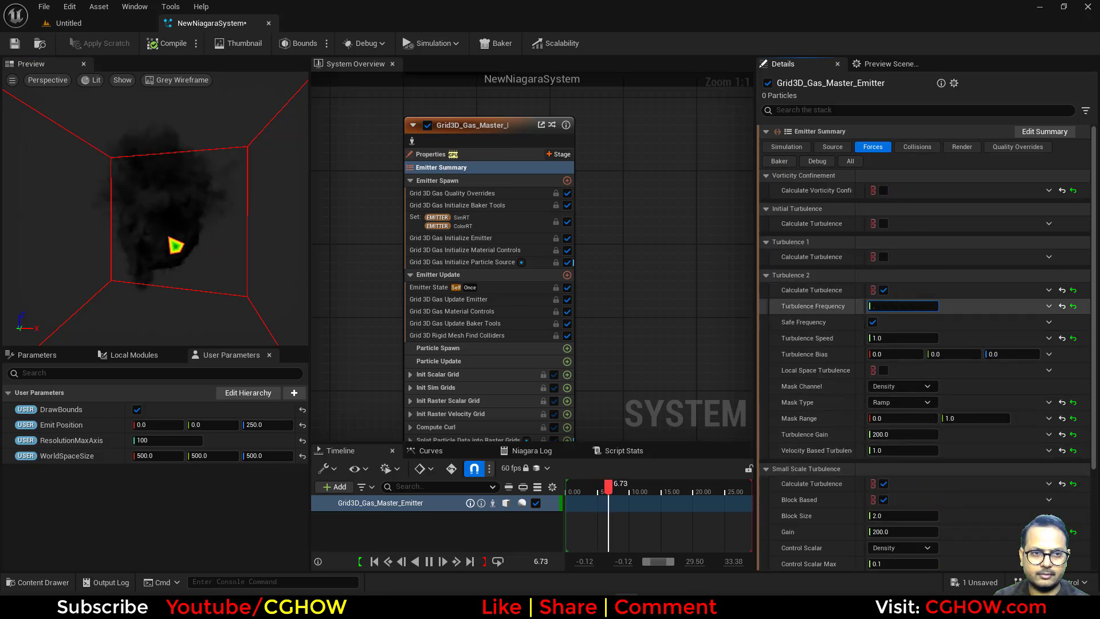
type("0.03")
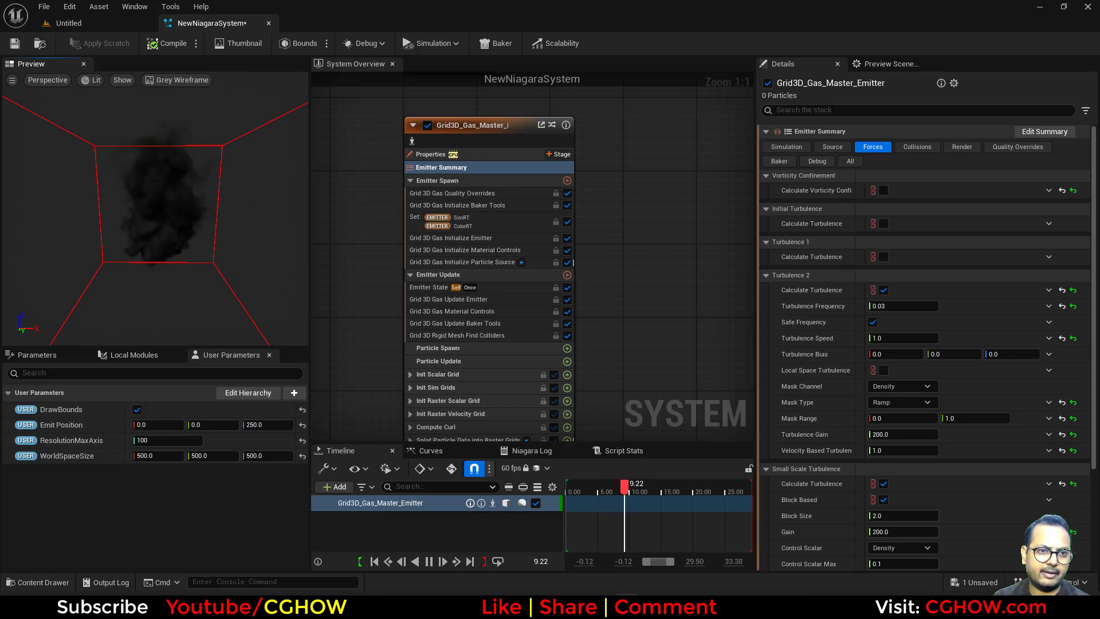
left_click(785, 147)
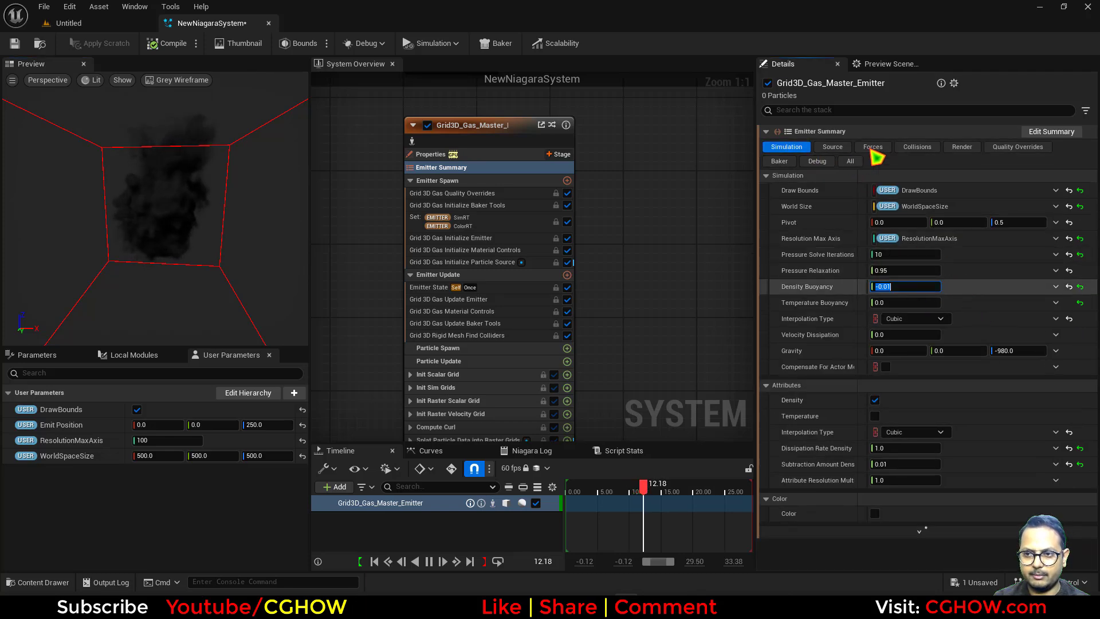
left_click(873, 146)
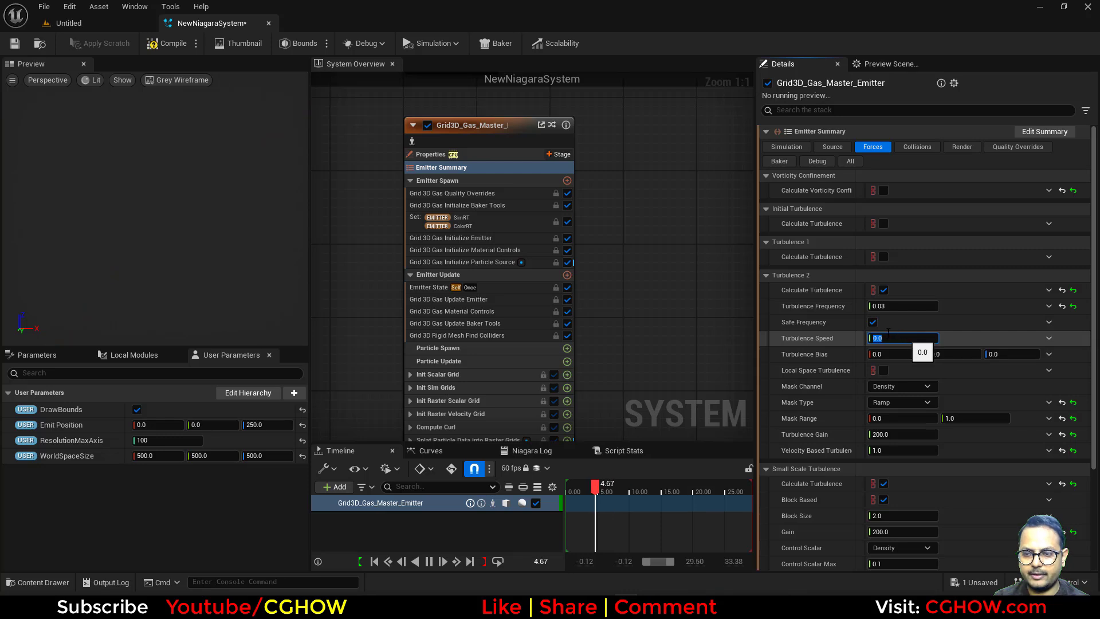
type("5.0")
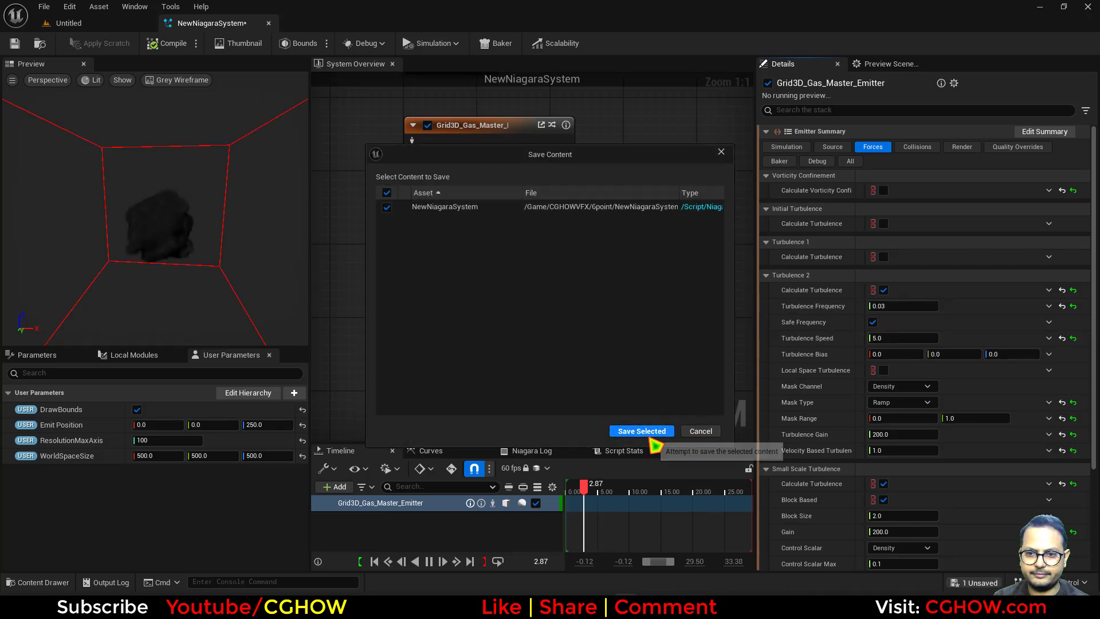
Save NewNiagaraSystem and drag it into the Untitled level viewport.
left_click(640, 431)
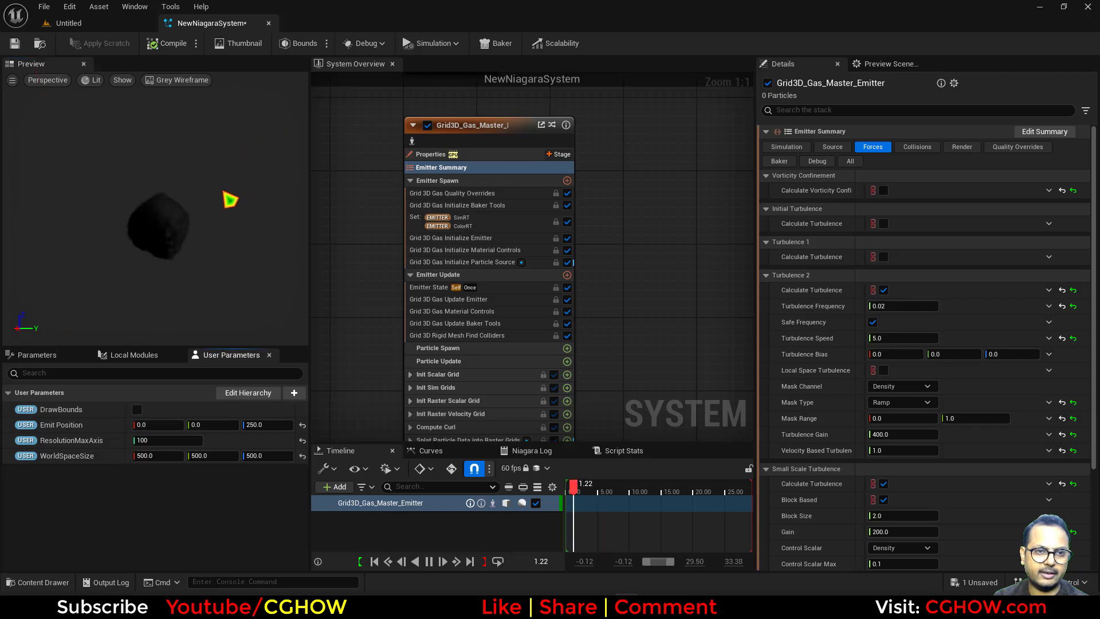
left_click(69, 22)
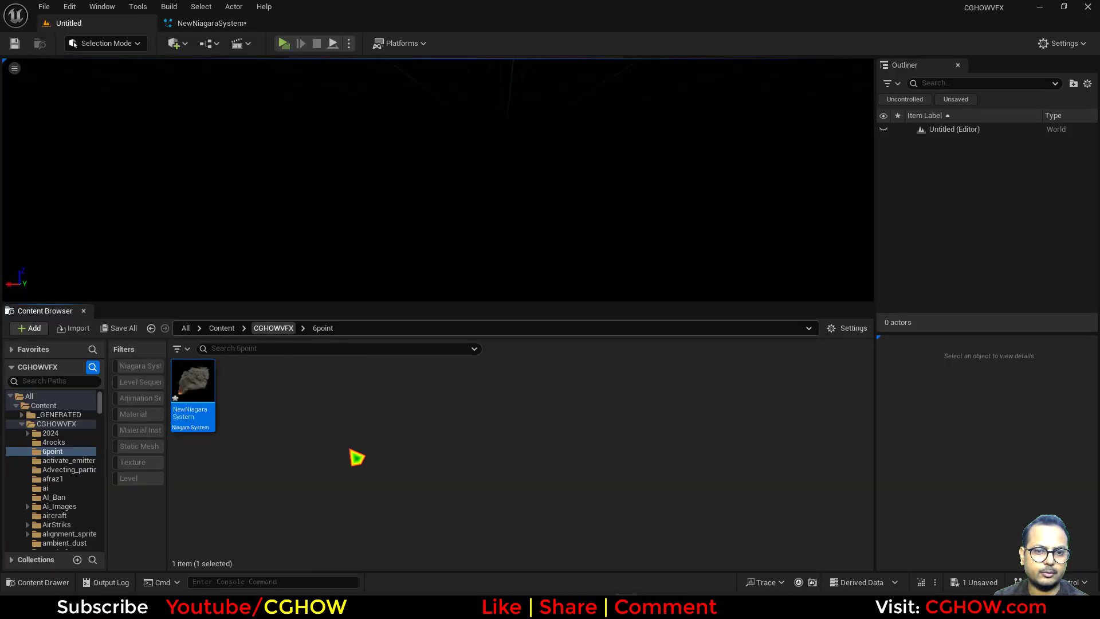
left_click_drag(191, 379, 452, 213)
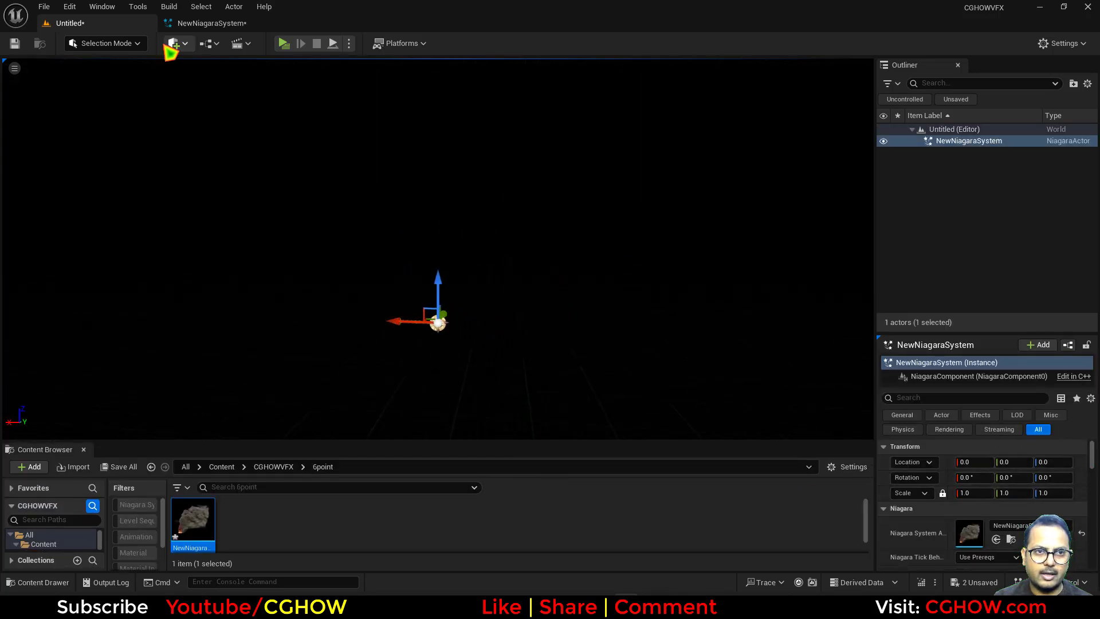
Place a Directional Light actor in the level from the Lights menu.
left_click(174, 43)
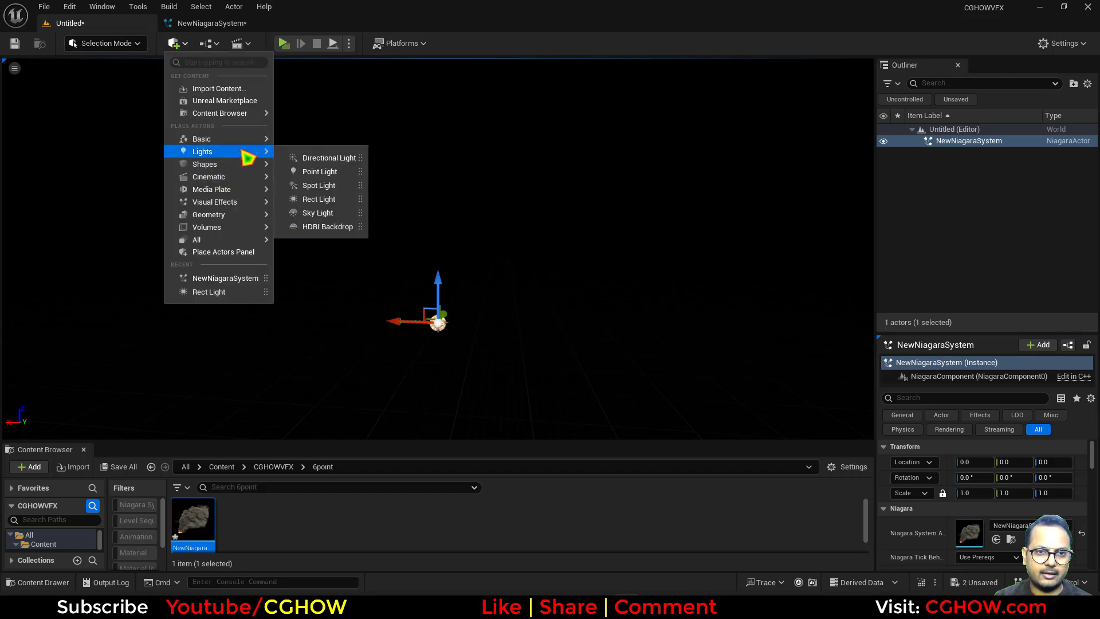
left_click(328, 157)
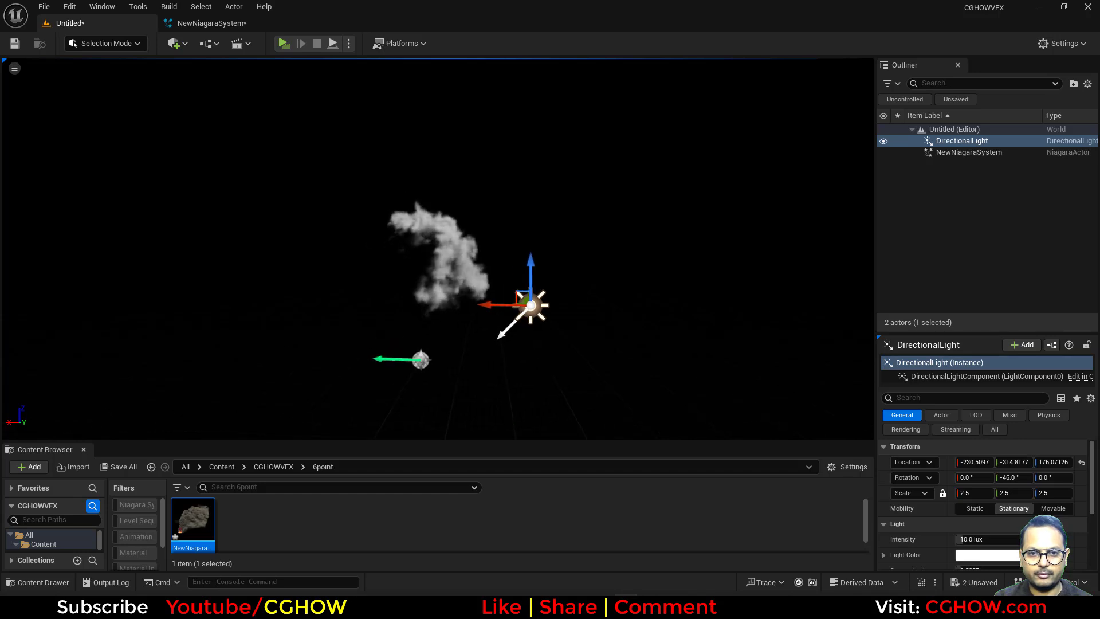
mouse_move(1013, 509)
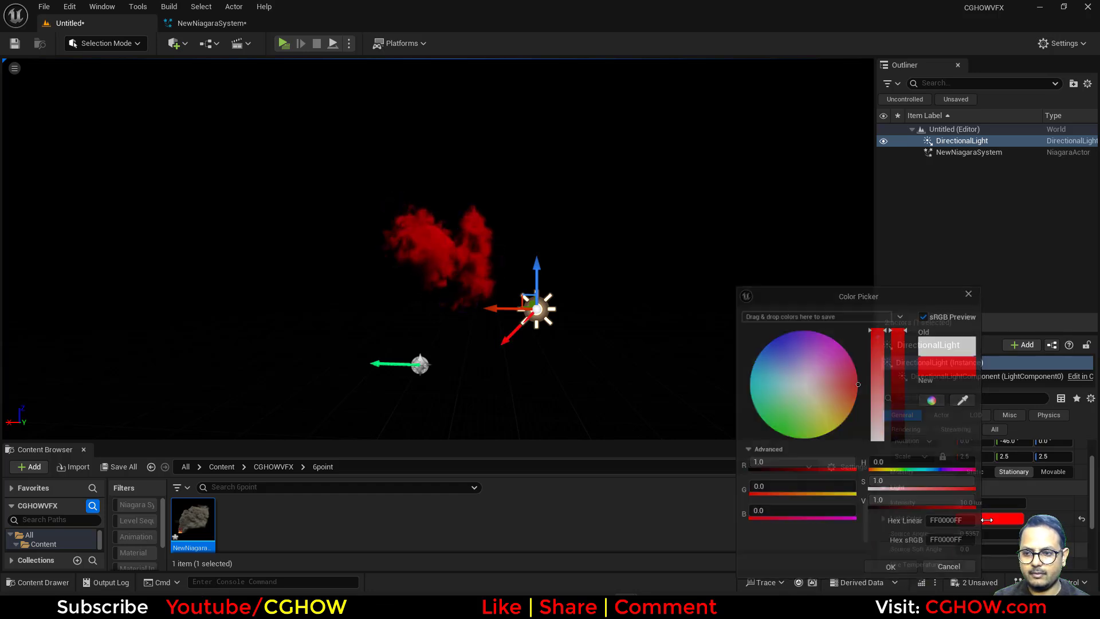
Make the directional light red (FF0000), move it beside the smoke and rotate it.
left_click(890, 566)
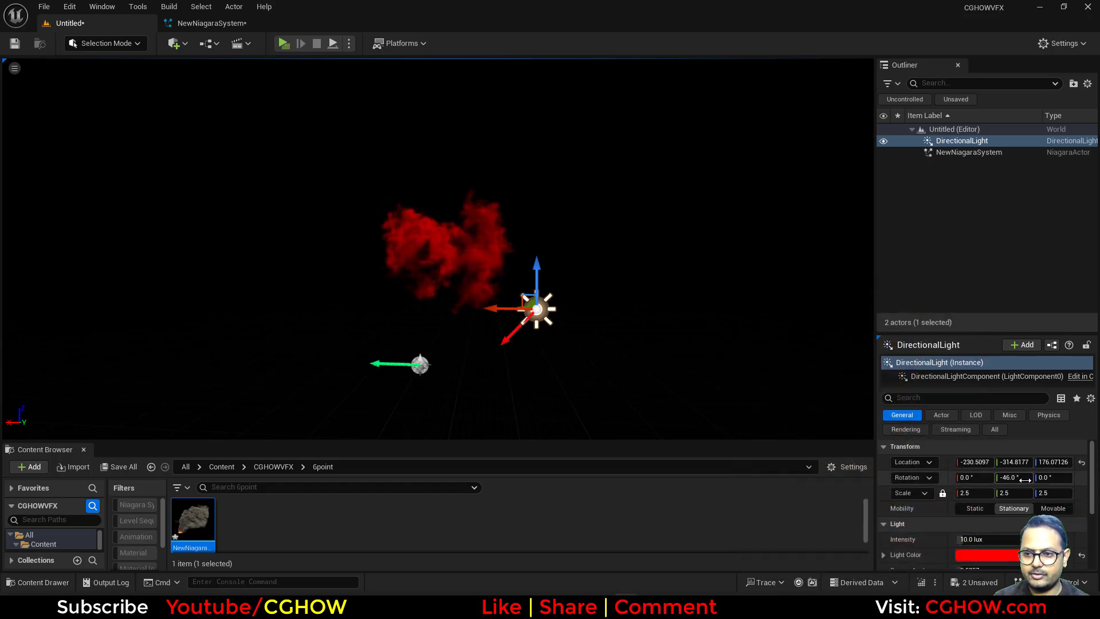
left_click_drag(533, 309, 631, 309)
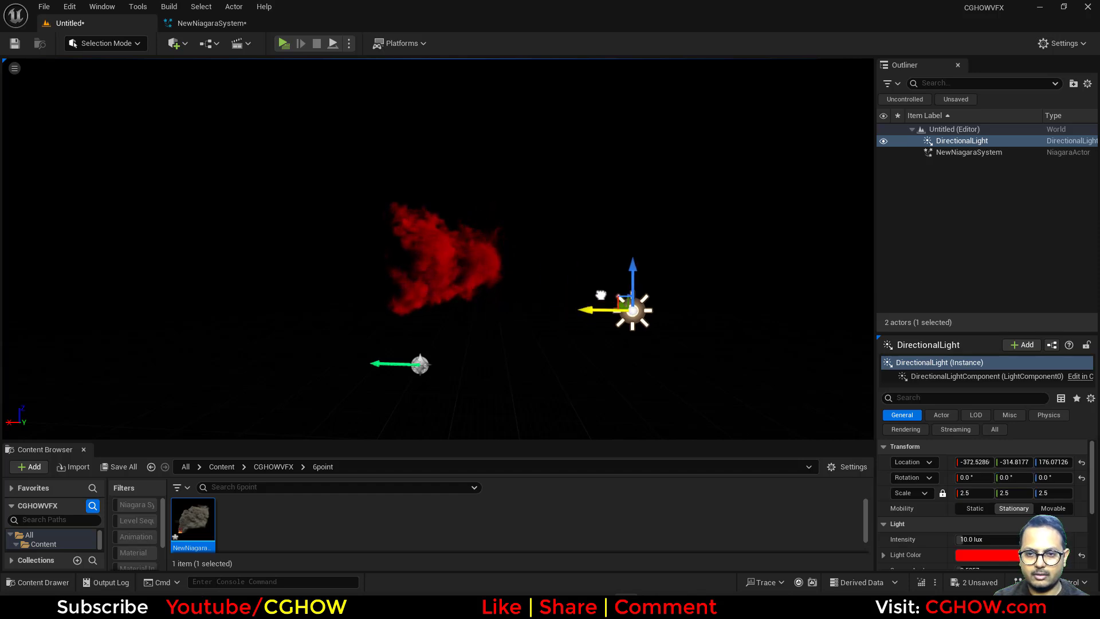
left_click(14, 68)
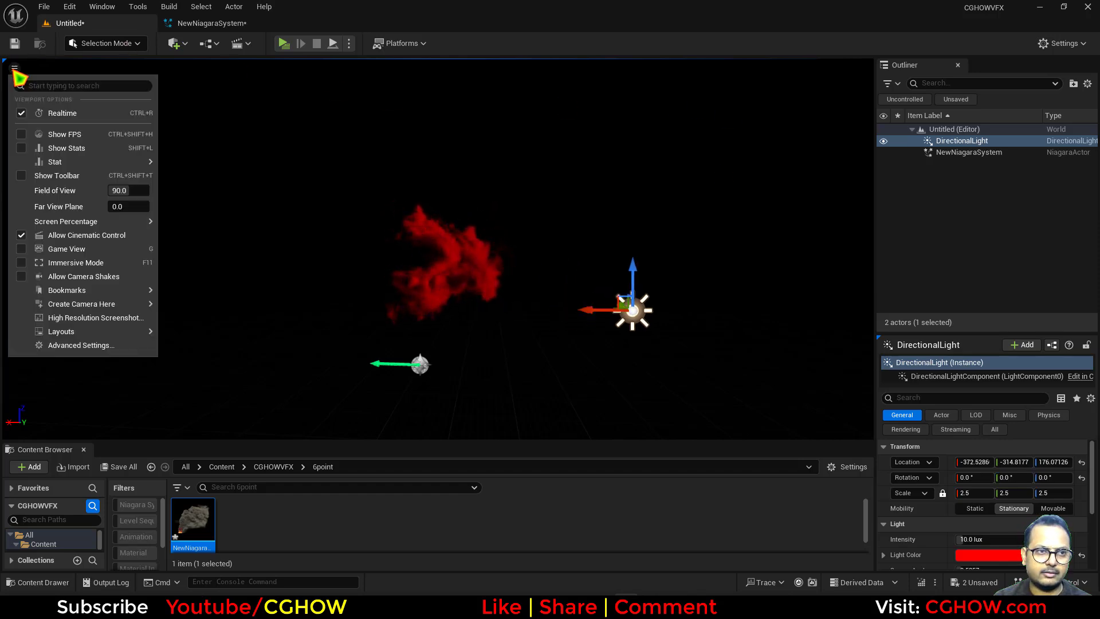
mouse_move(59, 206)
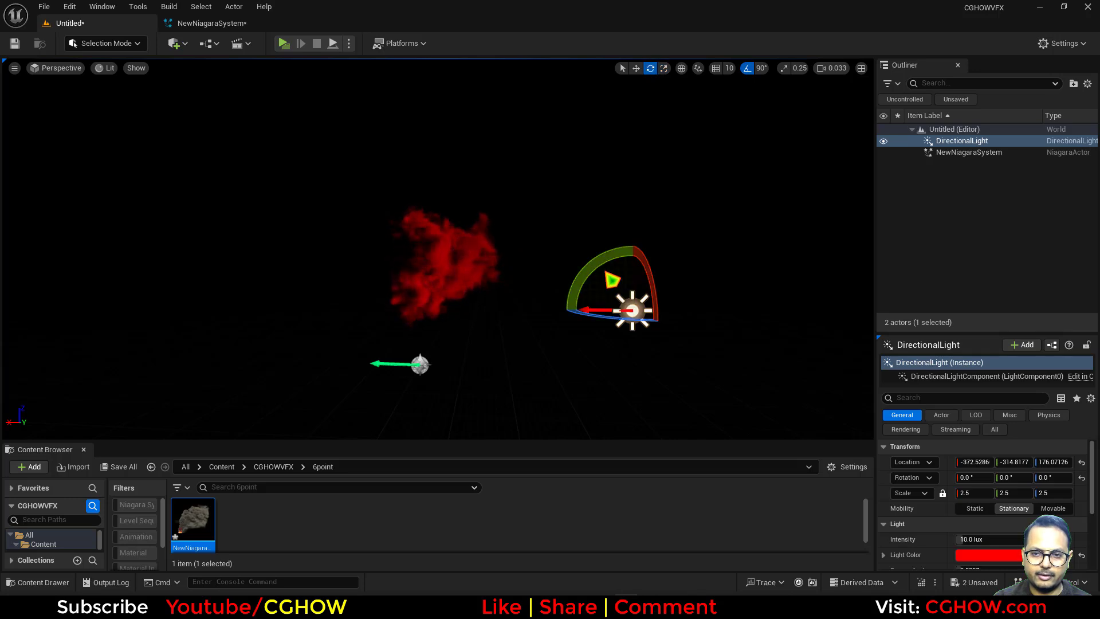
left_click(634, 68)
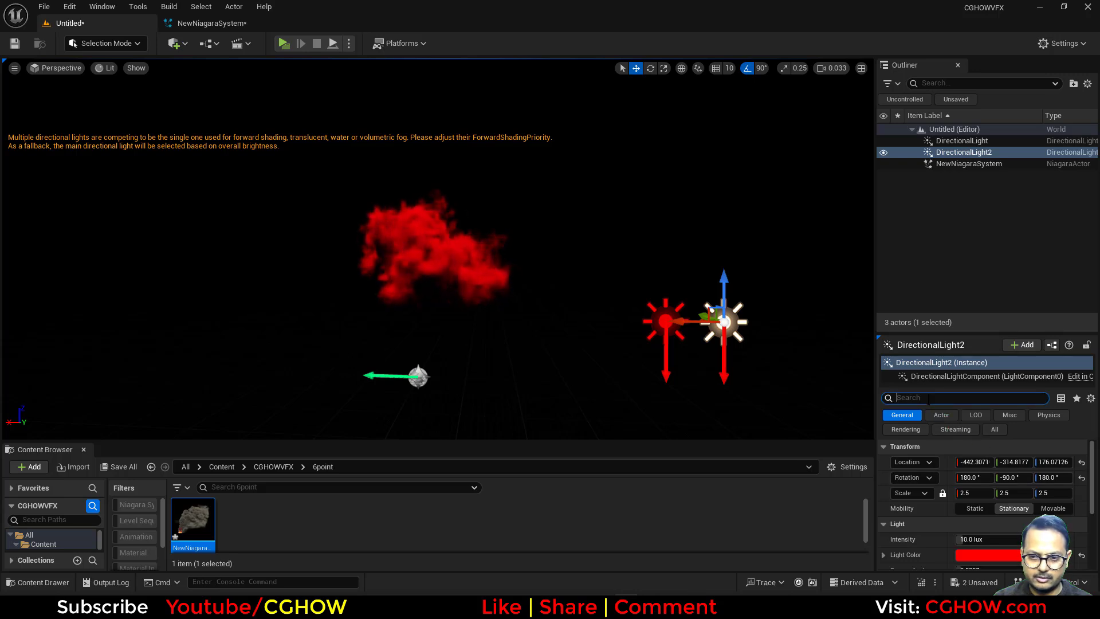
Give the duplicated light Forward Shading Priority 1 and a green colour (G=1).
type("forwa")
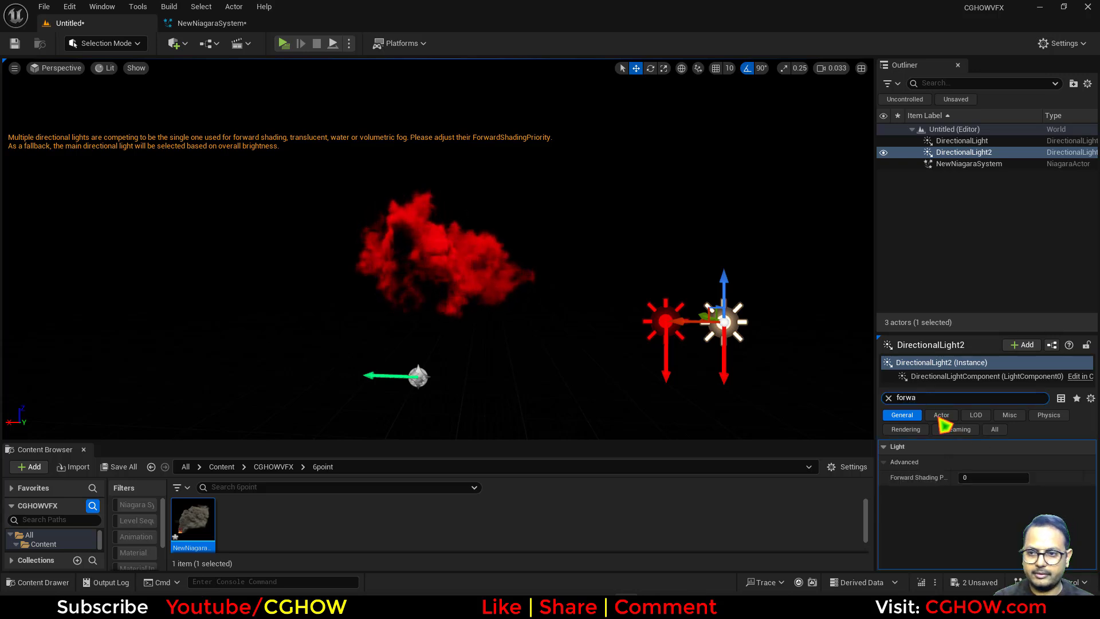
left_click(993, 477)
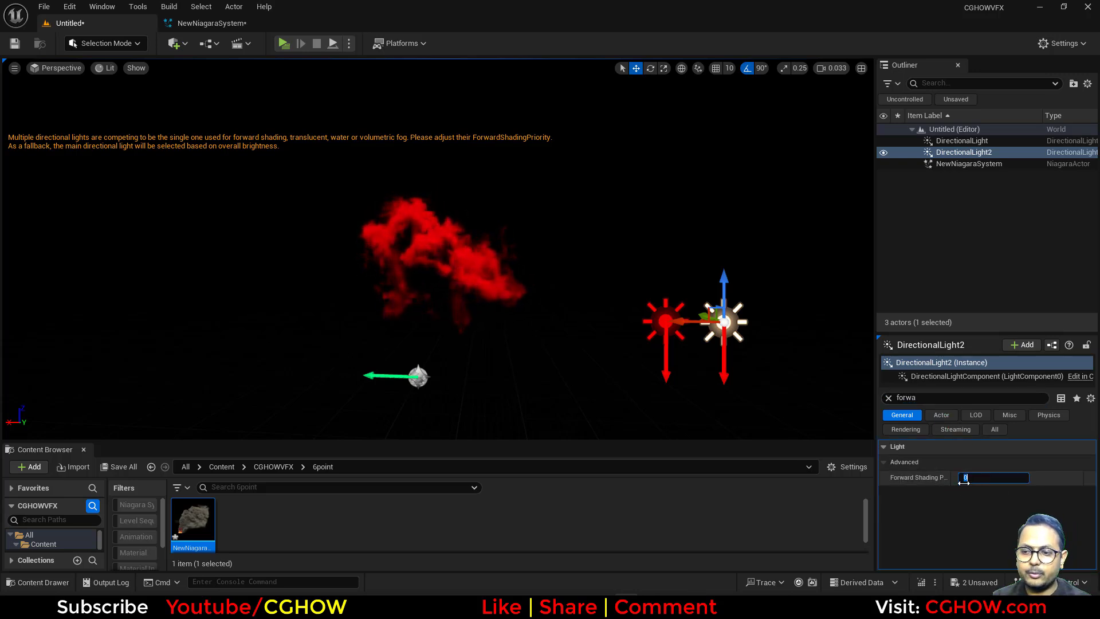
type("1")
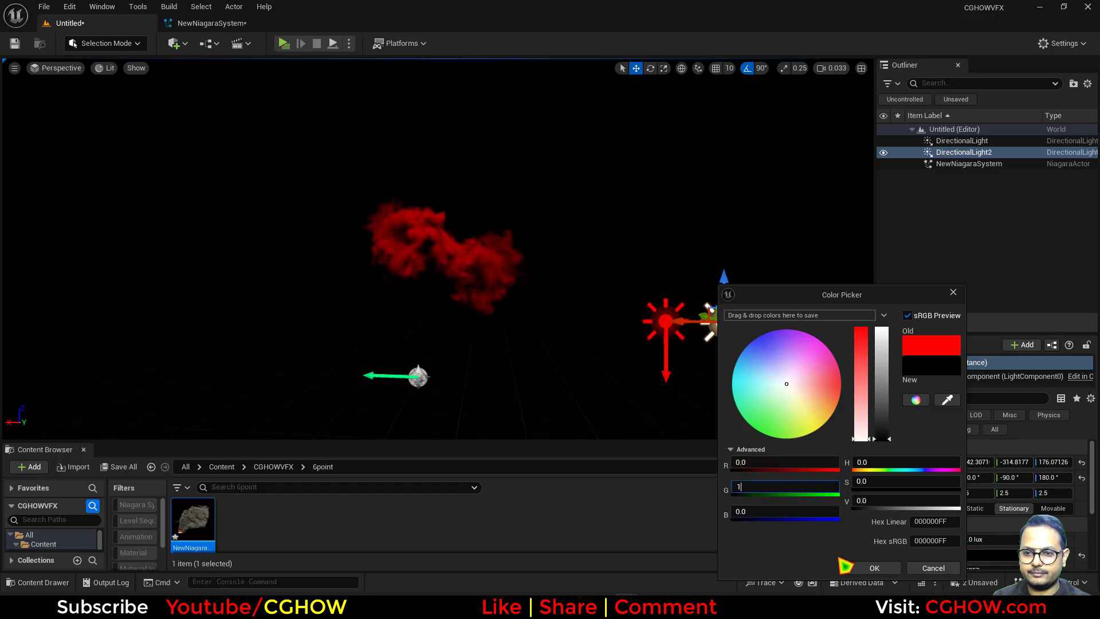
left_click(875, 568)
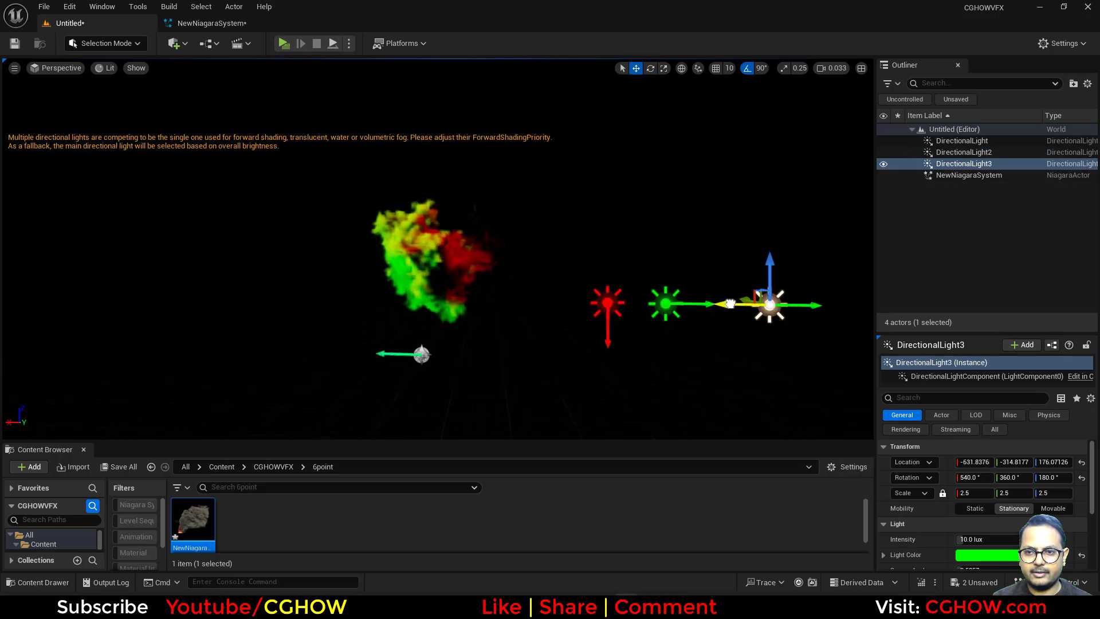
Set DirectionalLight3's colour to pure blue (R=0, G=0, B=1).
type("fo")
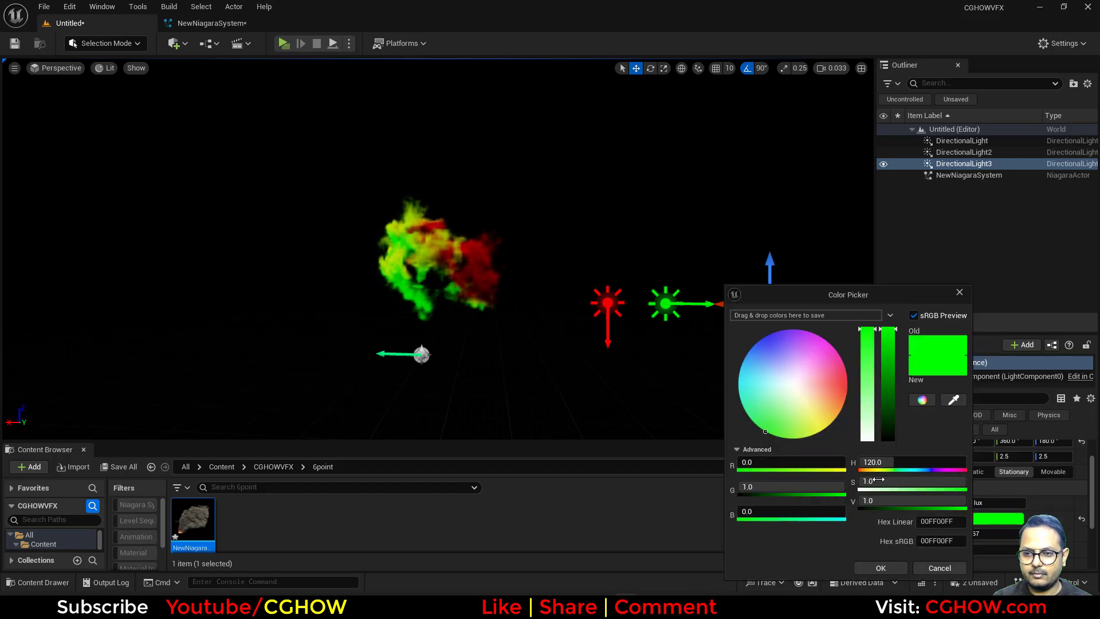
left_click(765, 336)
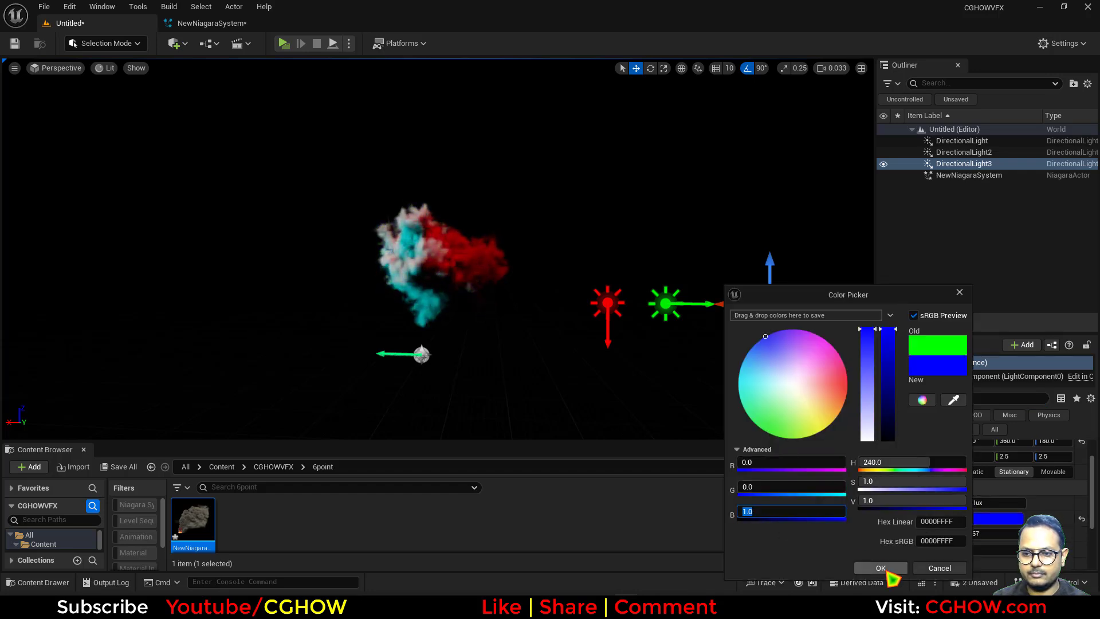
left_click(880, 568)
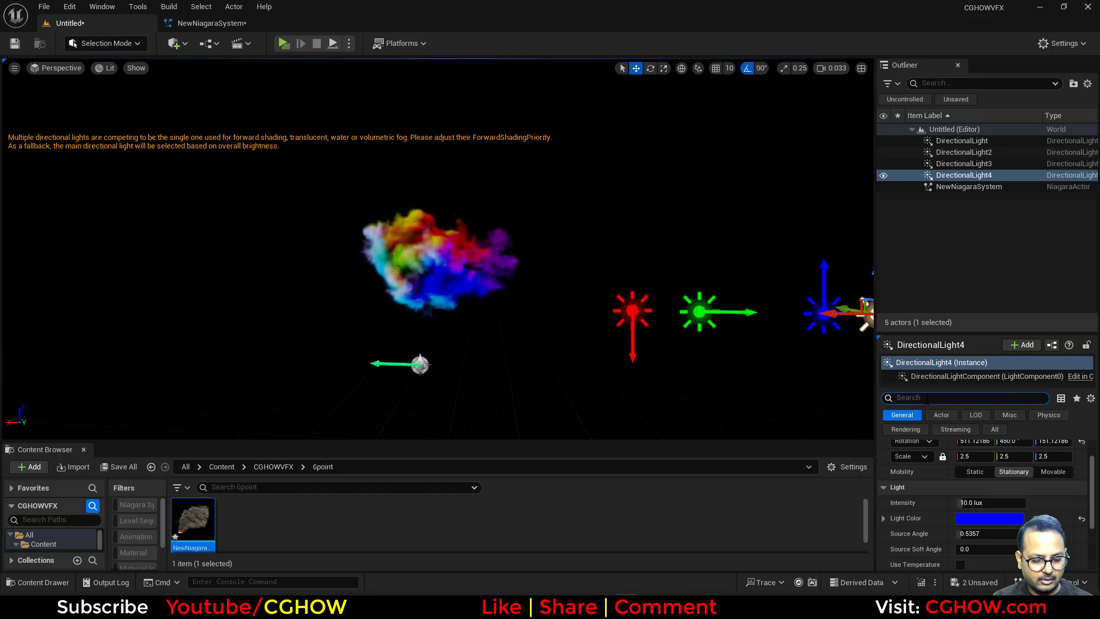
Find DirectionalLight4 and change its Light Color in the colour picker.
type("for")
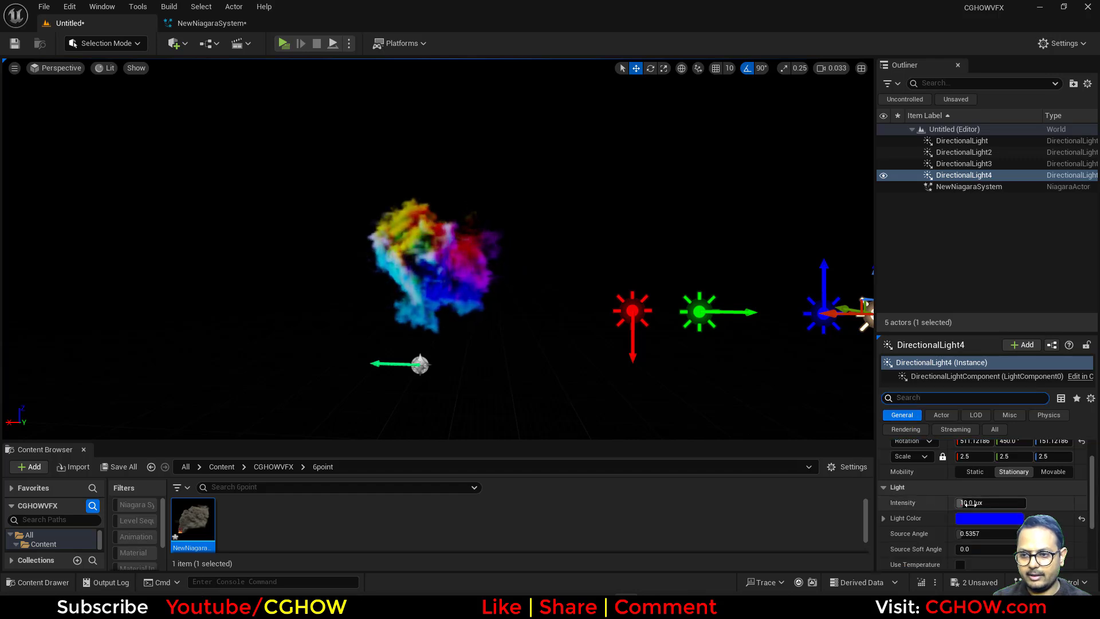
left_click(988, 517)
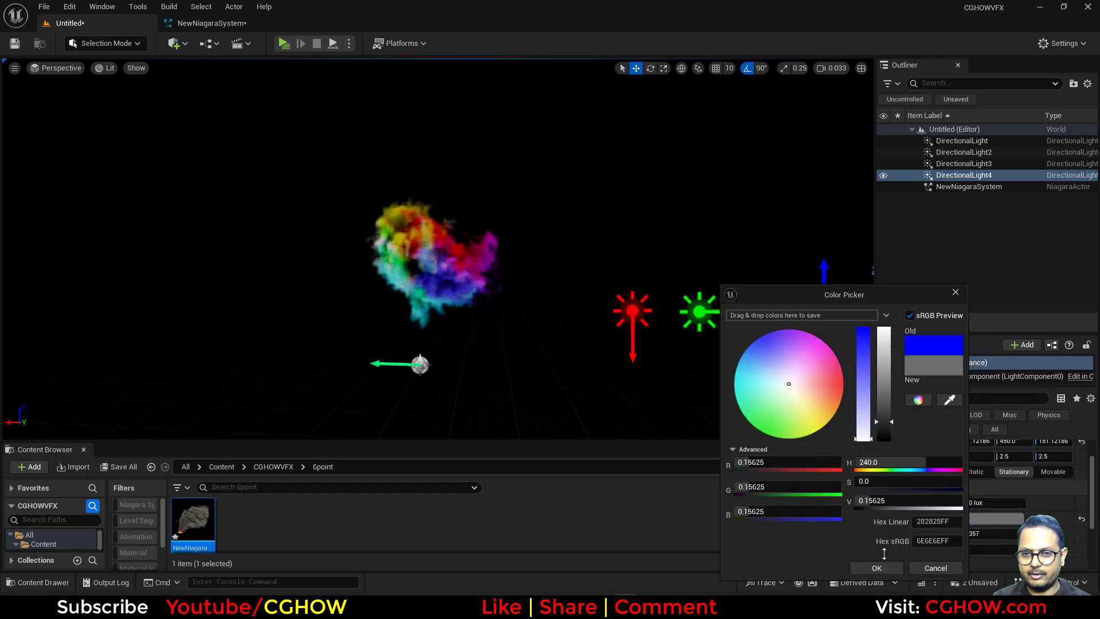
left_click(875, 567)
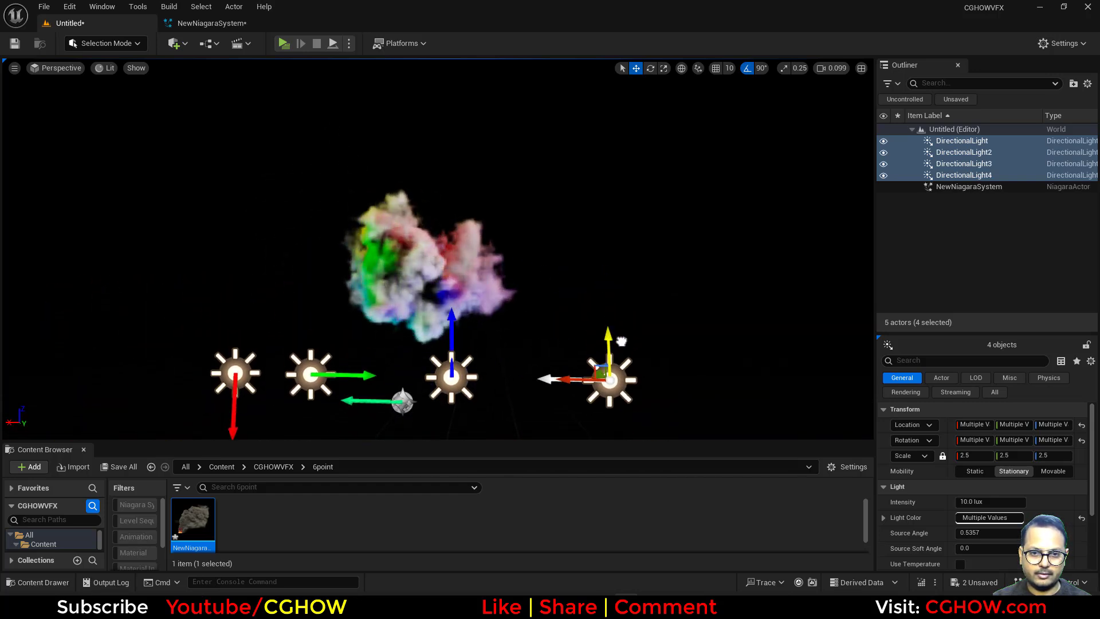
Reselect only DirectionalLight4 in the Outliner and launch Play In Editor.
left_click(969, 186)
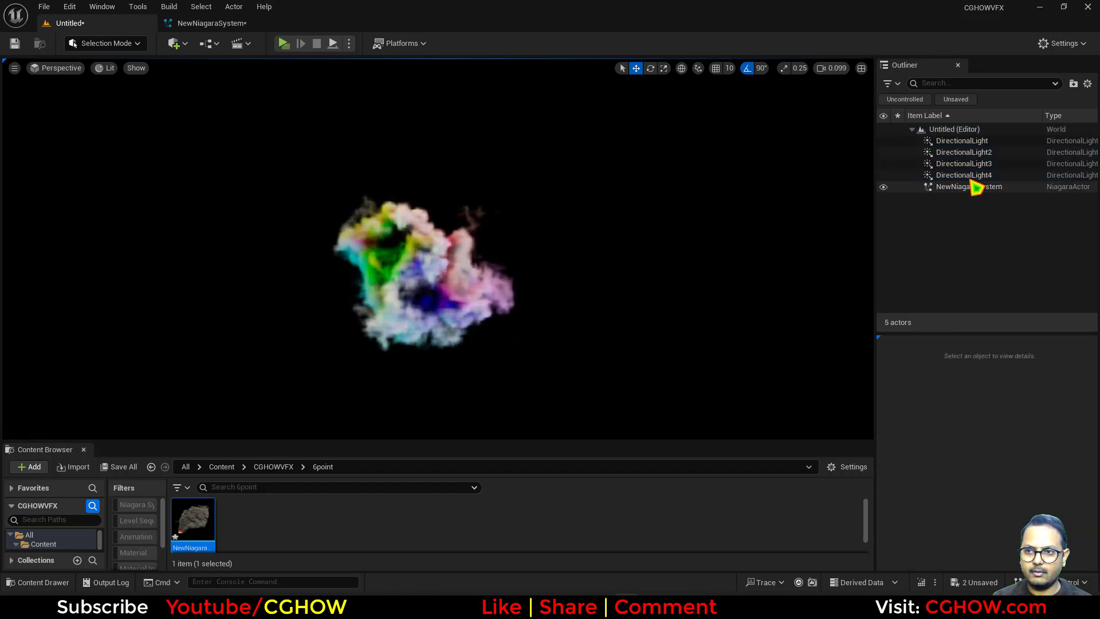
left_click(963, 175)
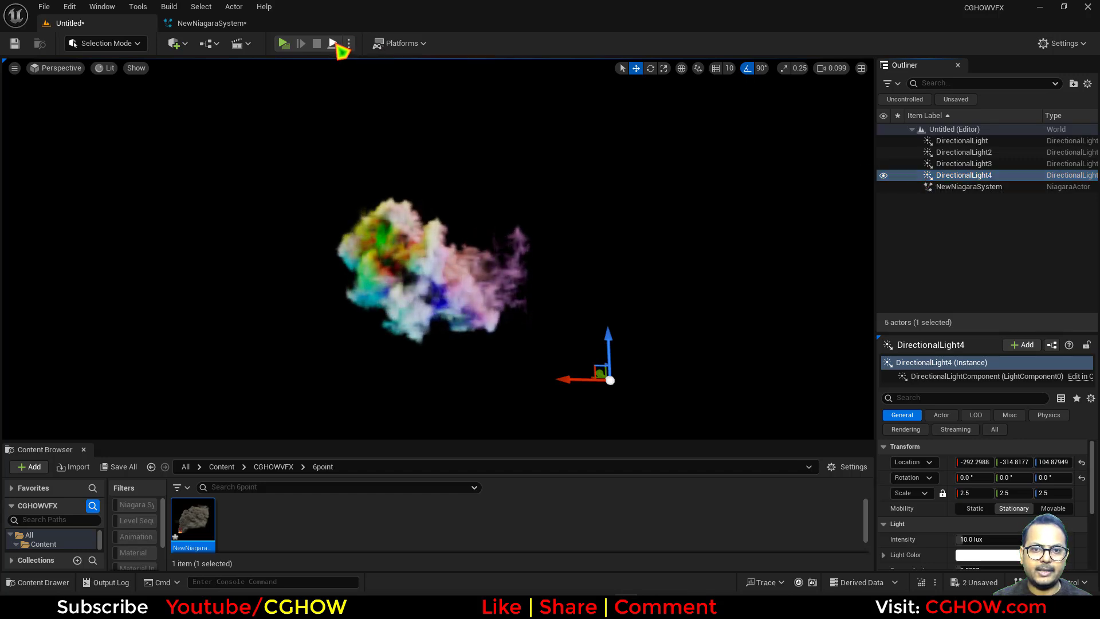
left_click(283, 44)
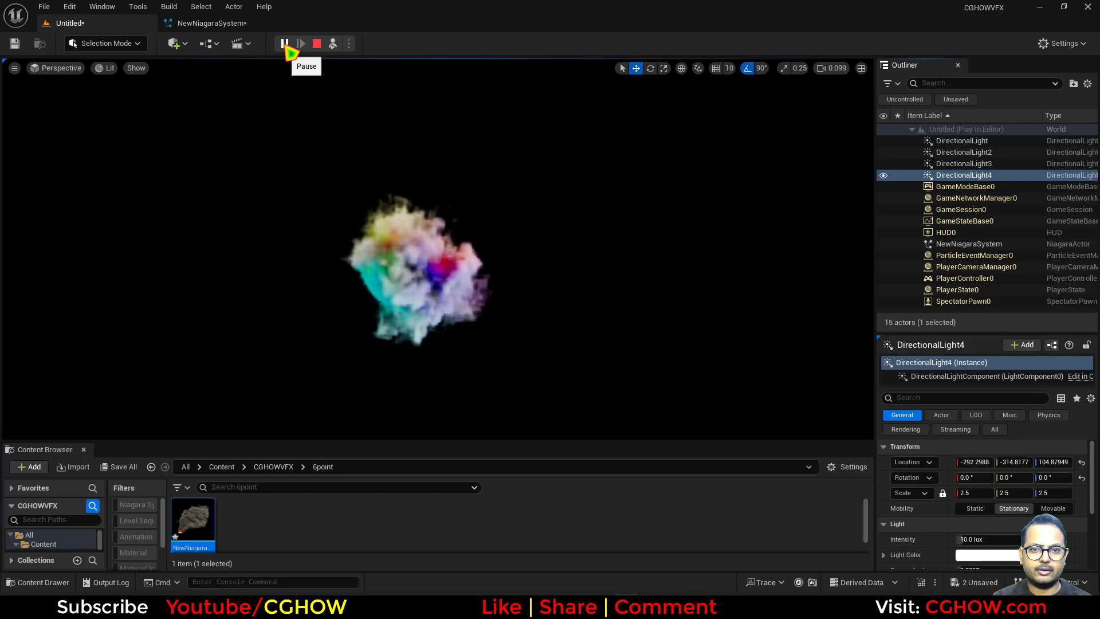
Set DirectionalLight4's intensity to 10.0 lux while the level plays.
left_click(284, 44)
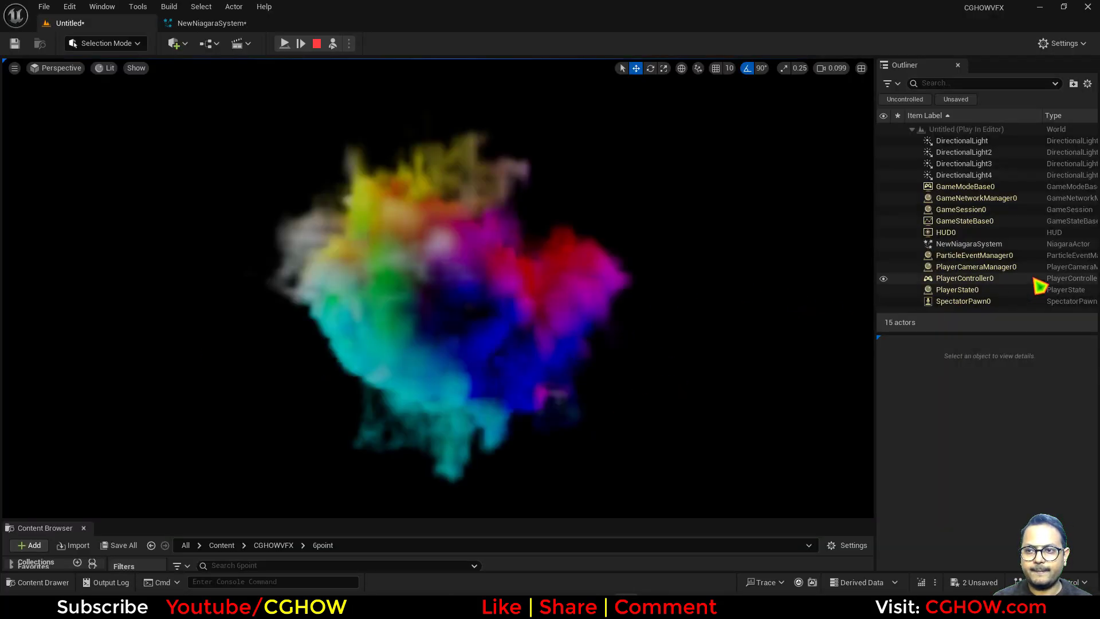
left_click(967, 174)
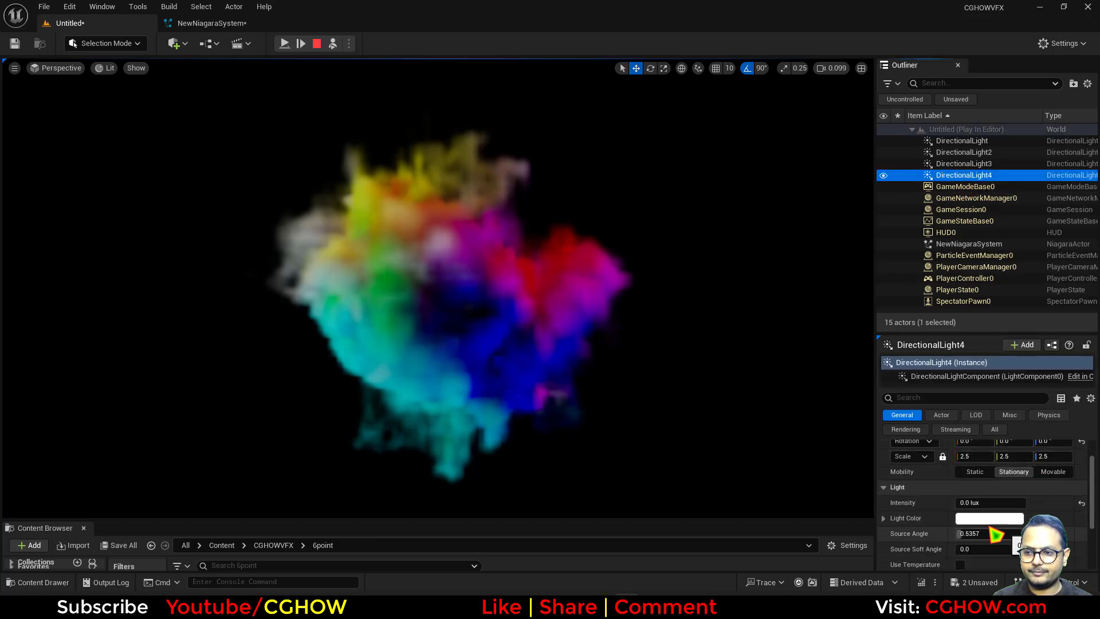
type("10.0")
type("G")
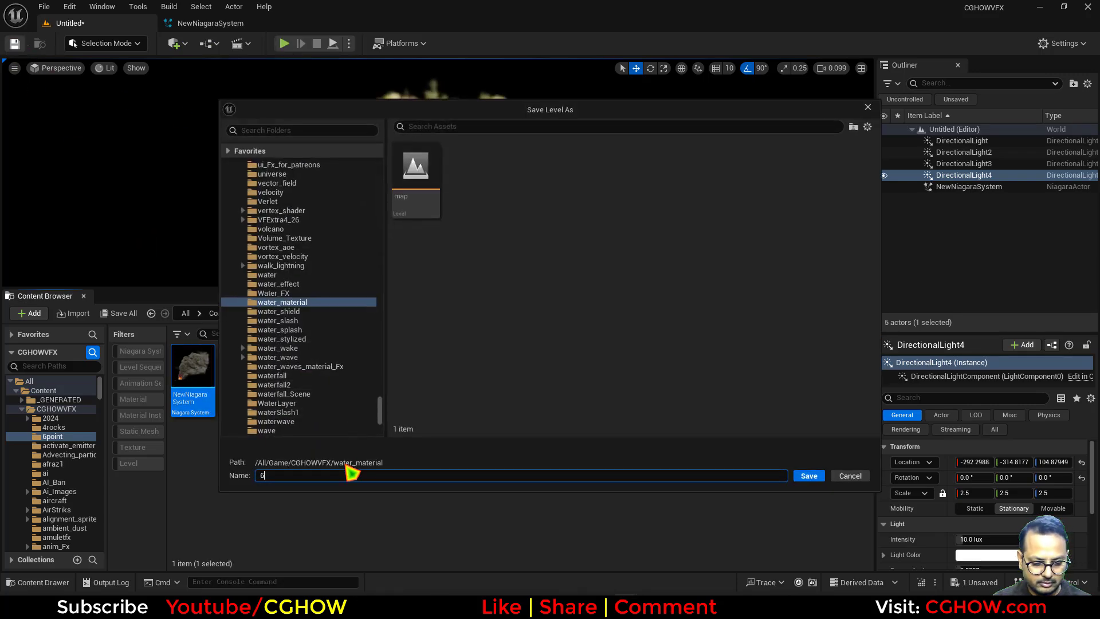
Save the current level as '6point'.
left_click(809, 476)
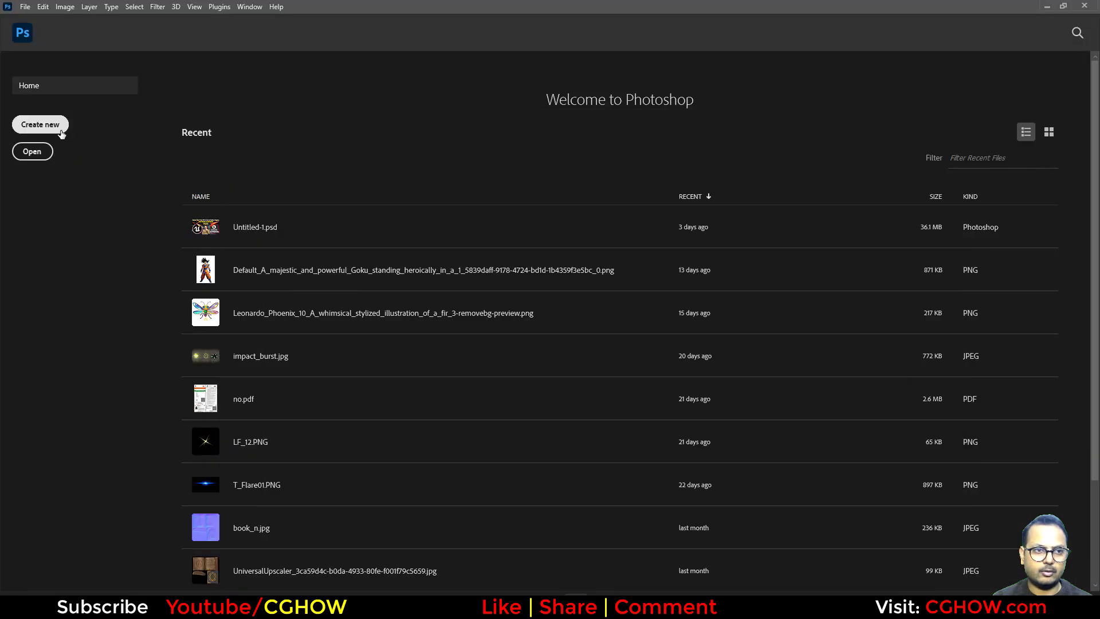
mouse_move(773, 465)
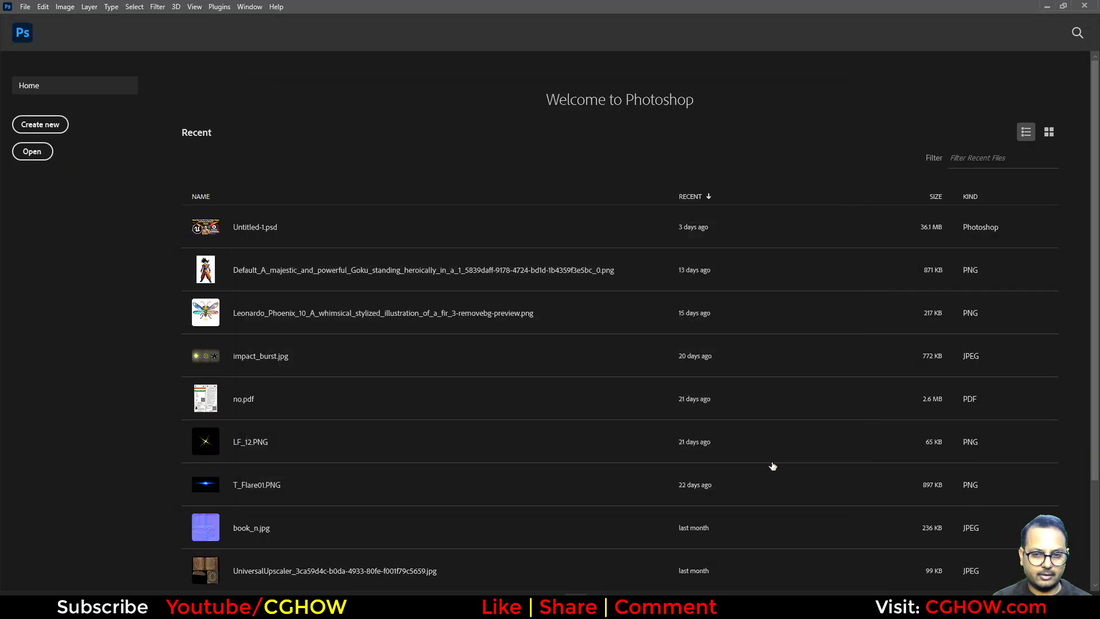
Open Untitled-1.psd and marquee-select a square around the coloured smoke.
double_click(254, 227)
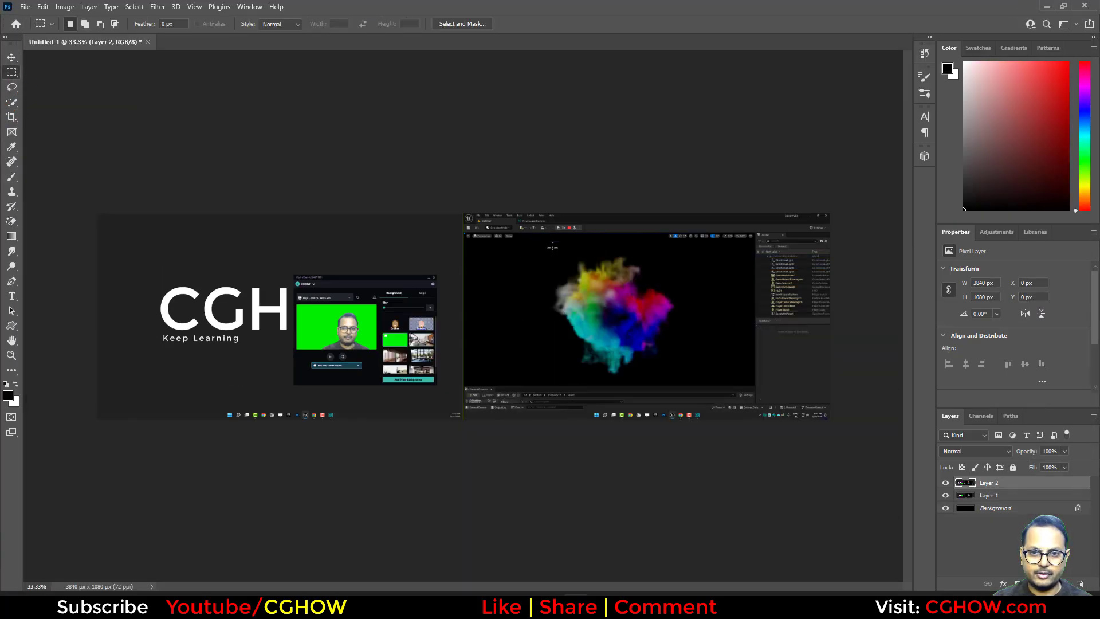
left_click_drag(546, 250, 672, 369)
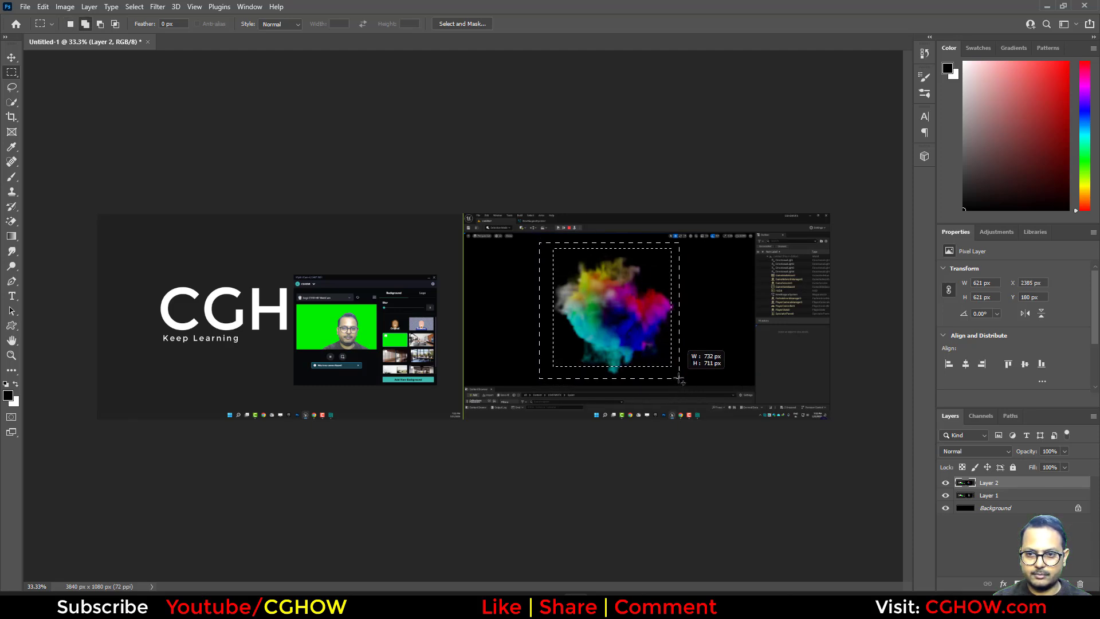
left_click(64, 6)
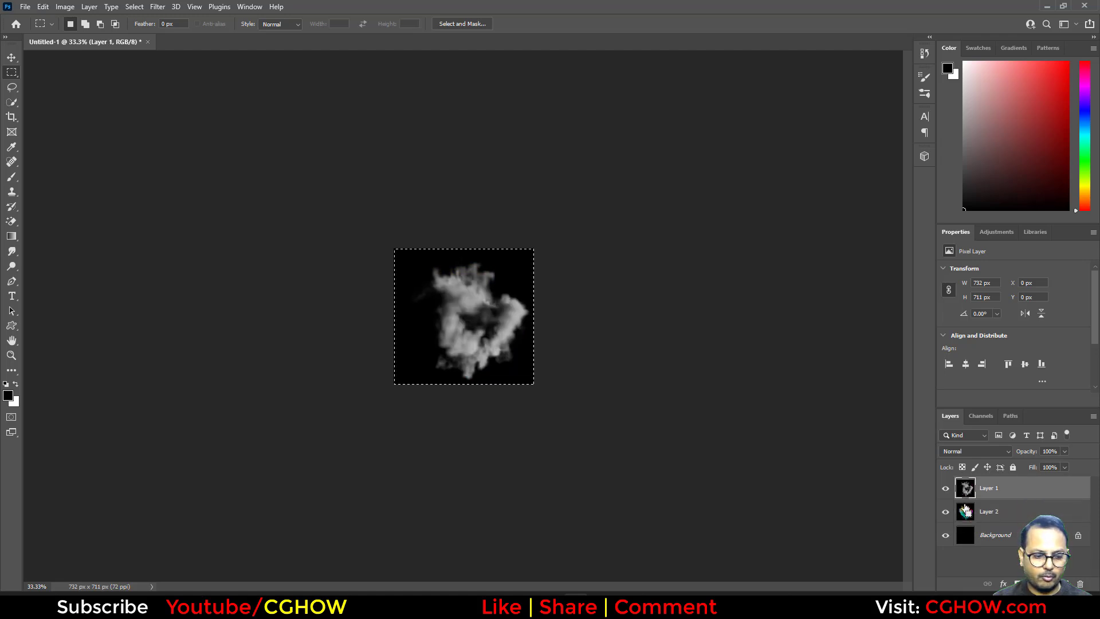
Hide Layer 1, the grey smoke layer, so the coloured copy shows.
left_click(981, 416)
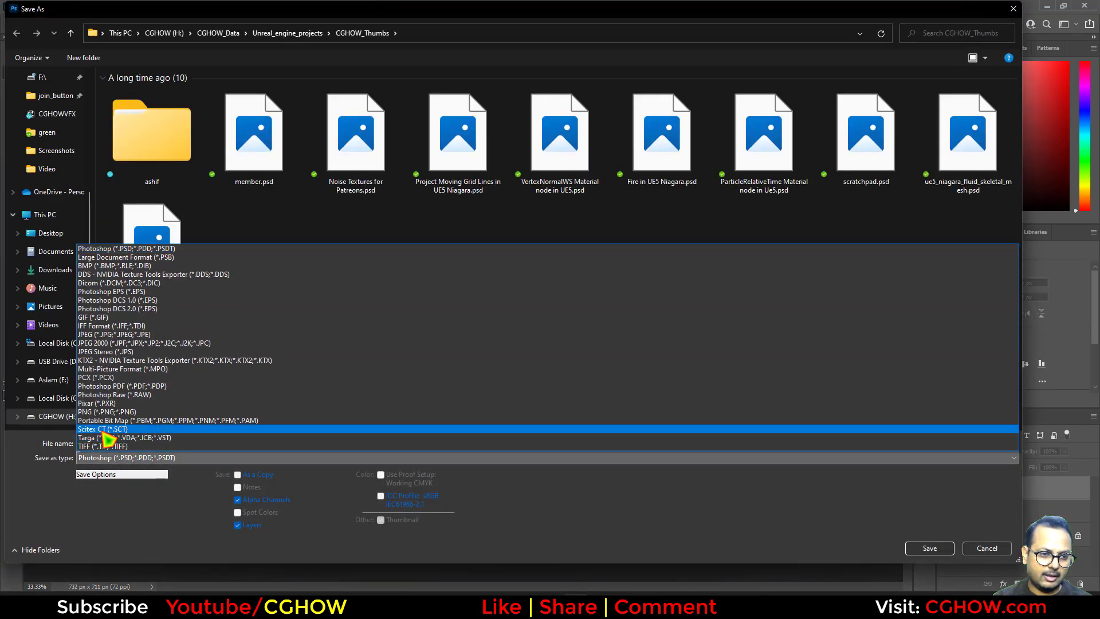
Save the image to the Desktop as 'smoke', a 32 bits/pixel Targa.
left_click(126, 437)
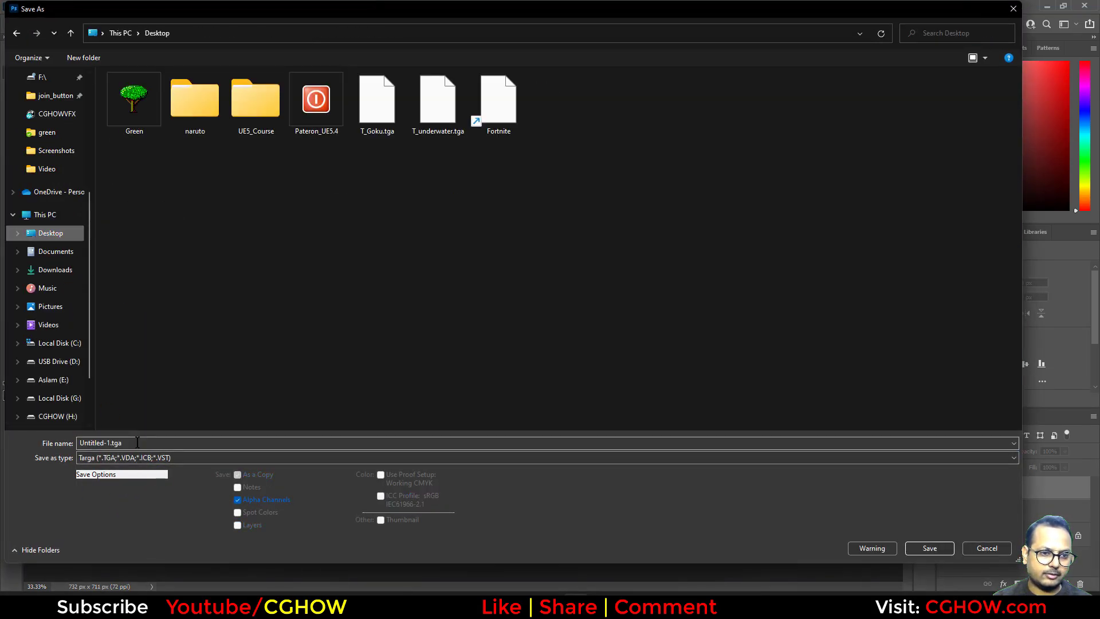
type("smoke")
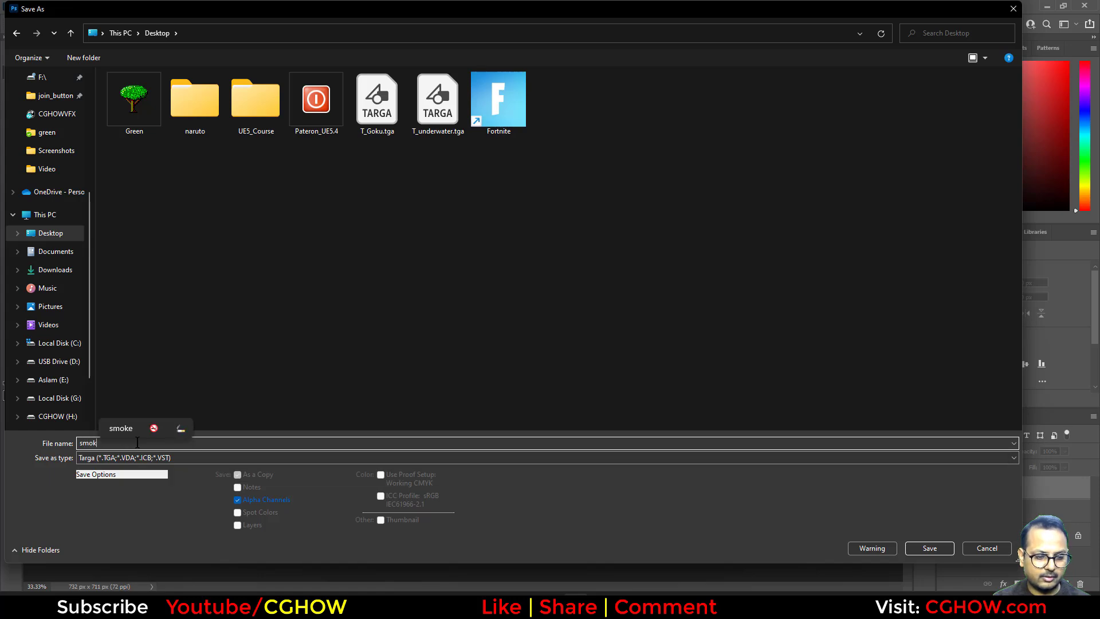
left_click(929, 548)
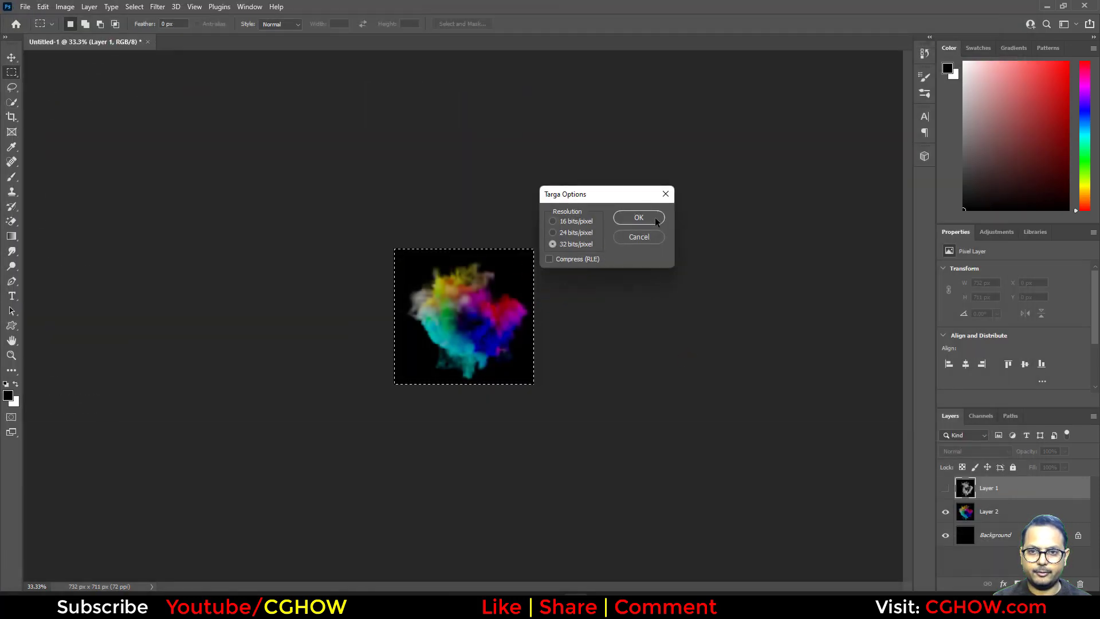
left_click(638, 217)
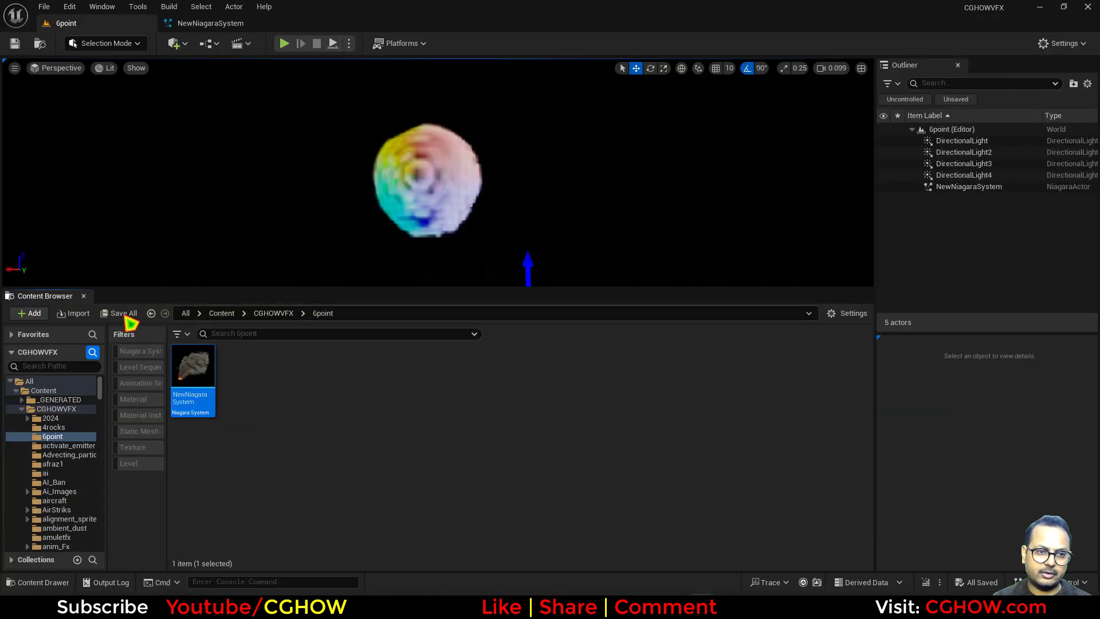
Import smoke.tga from the Desktop into 6point and create smoke_Mat from it.
left_click(28, 312)
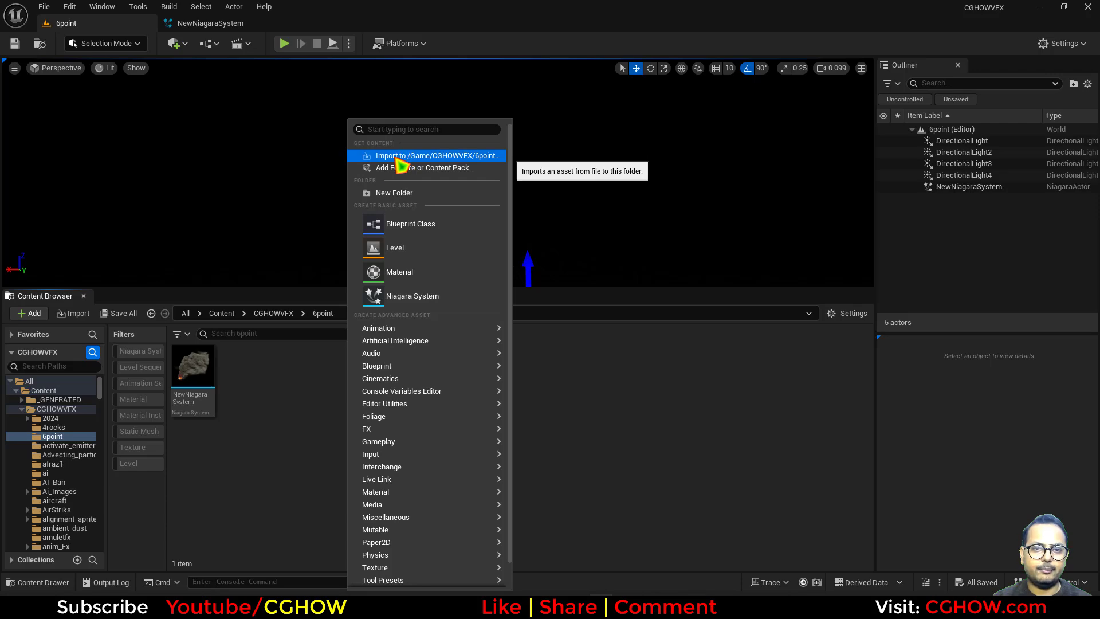
left_click(421, 155)
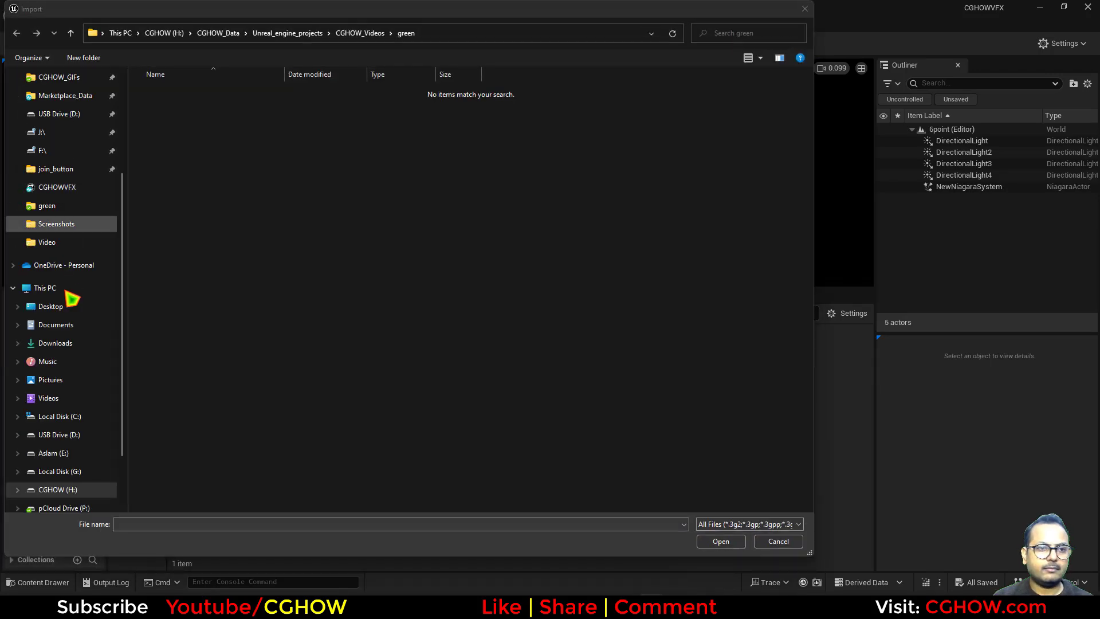
left_click(50, 306)
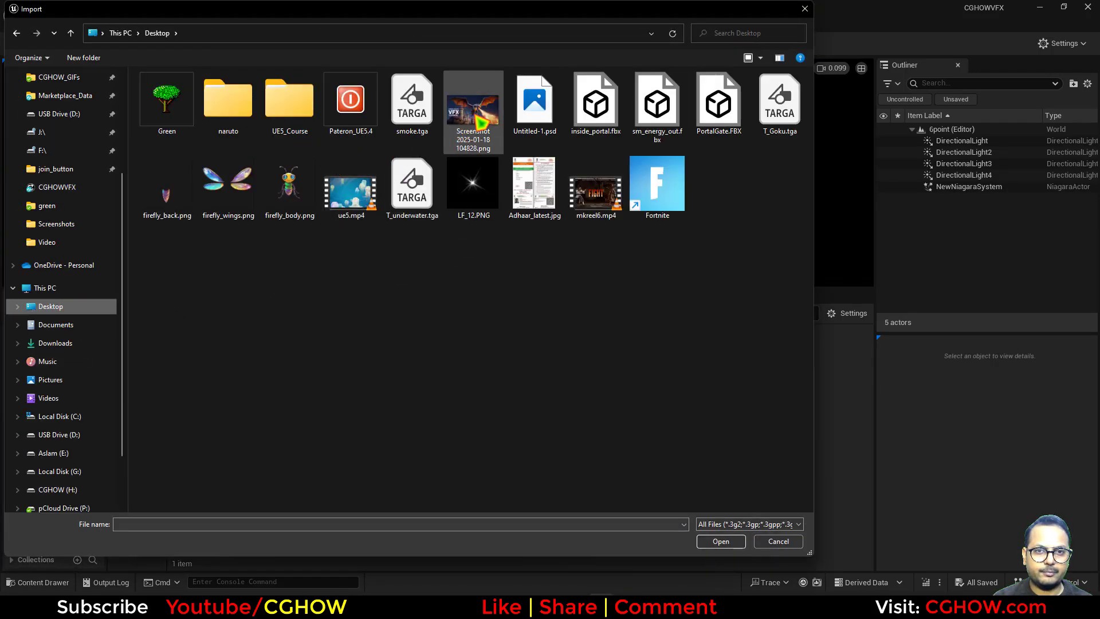
left_click(412, 98)
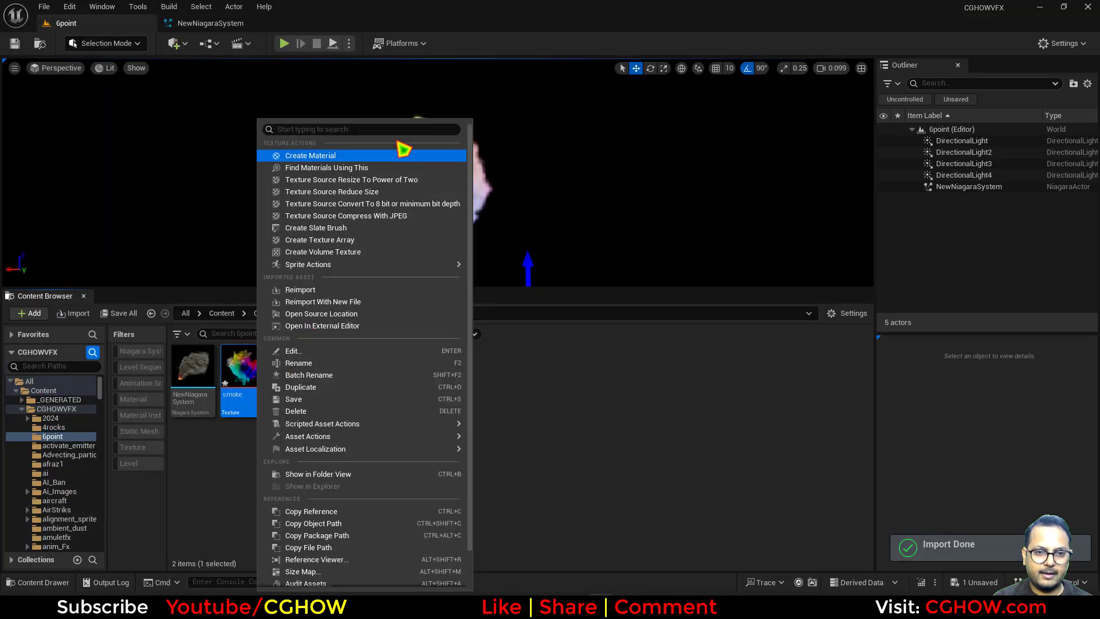
left_click(310, 156)
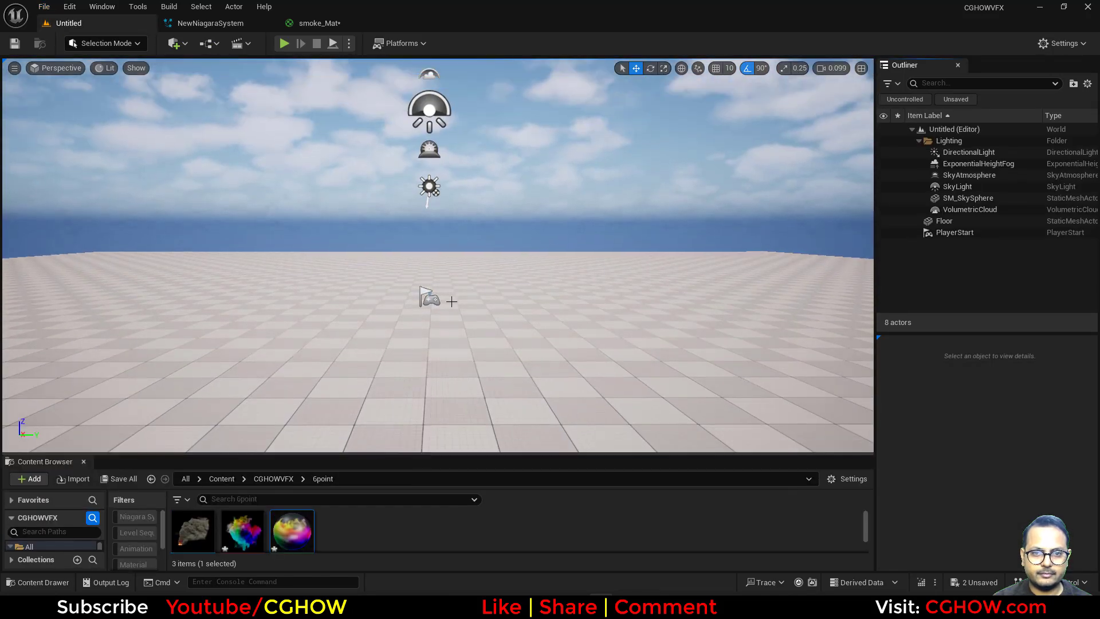
Open smoke_Mat in the Material Editor, showing its smoke texture sample node.
left_click(429, 297)
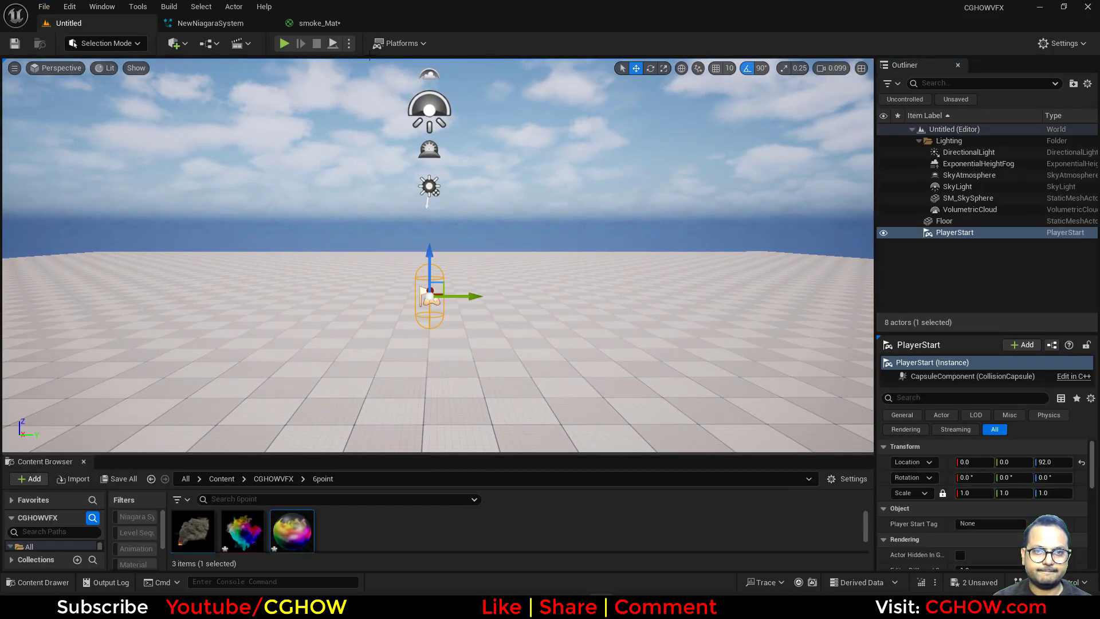
left_click(315, 23)
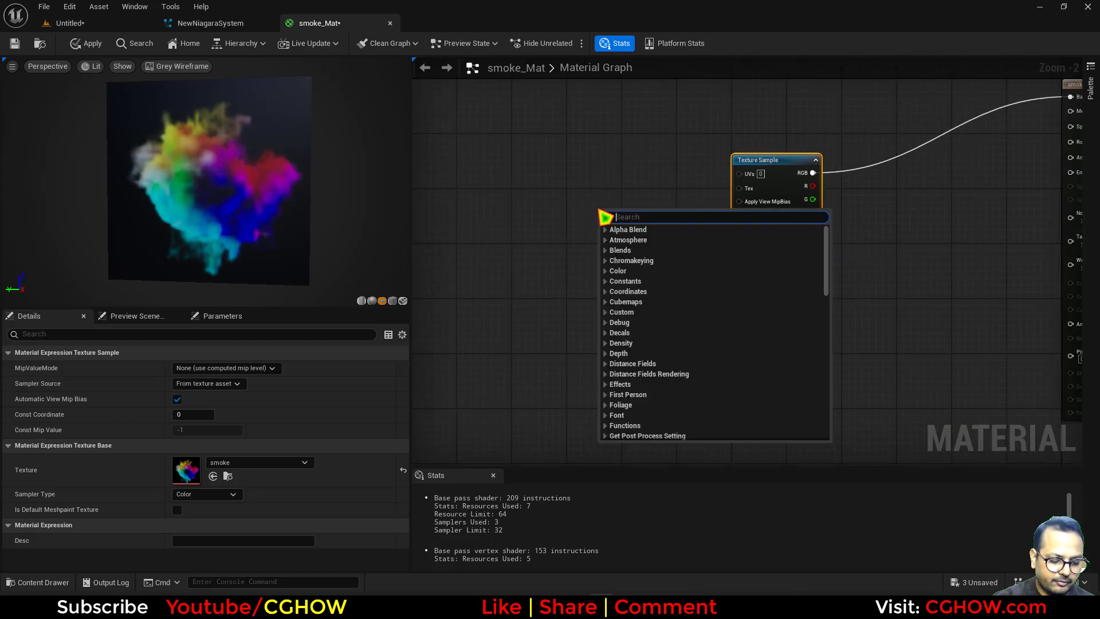
Add Atmosphere Sun Light Vector and BreakOutFloat3Components, then wire toward the If node.
type("lightv")
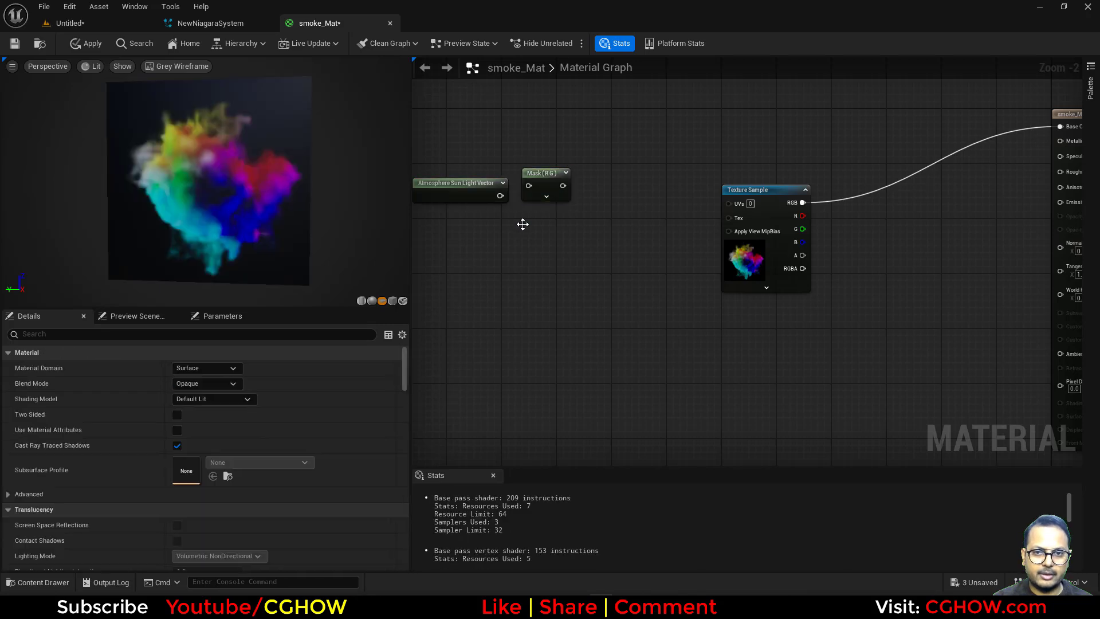
left_click(545, 173)
type("brea")
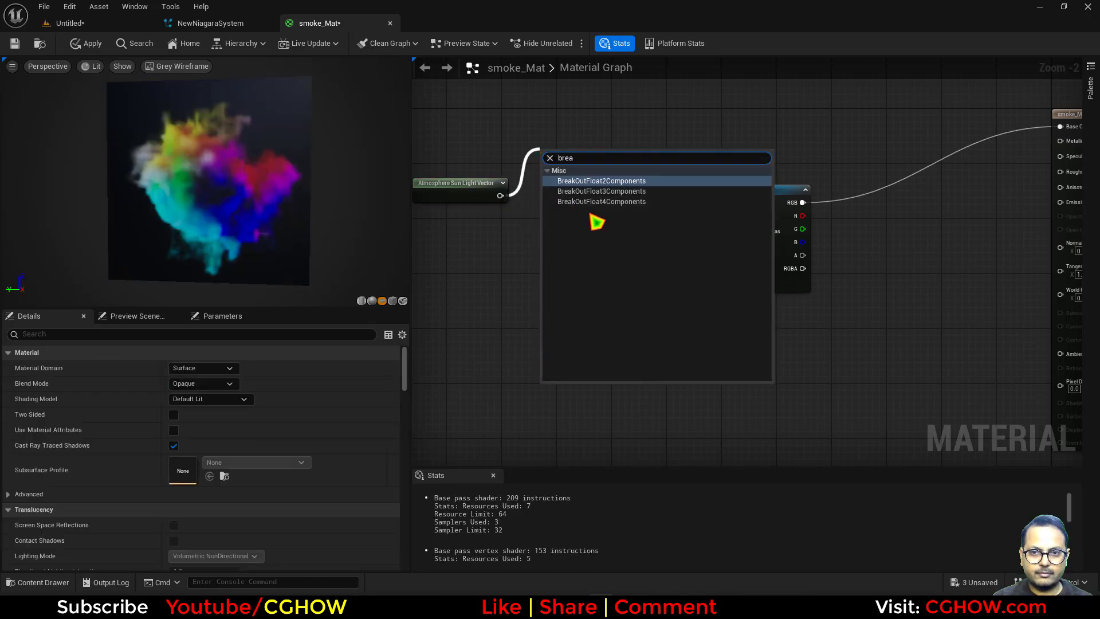
left_click(601, 190)
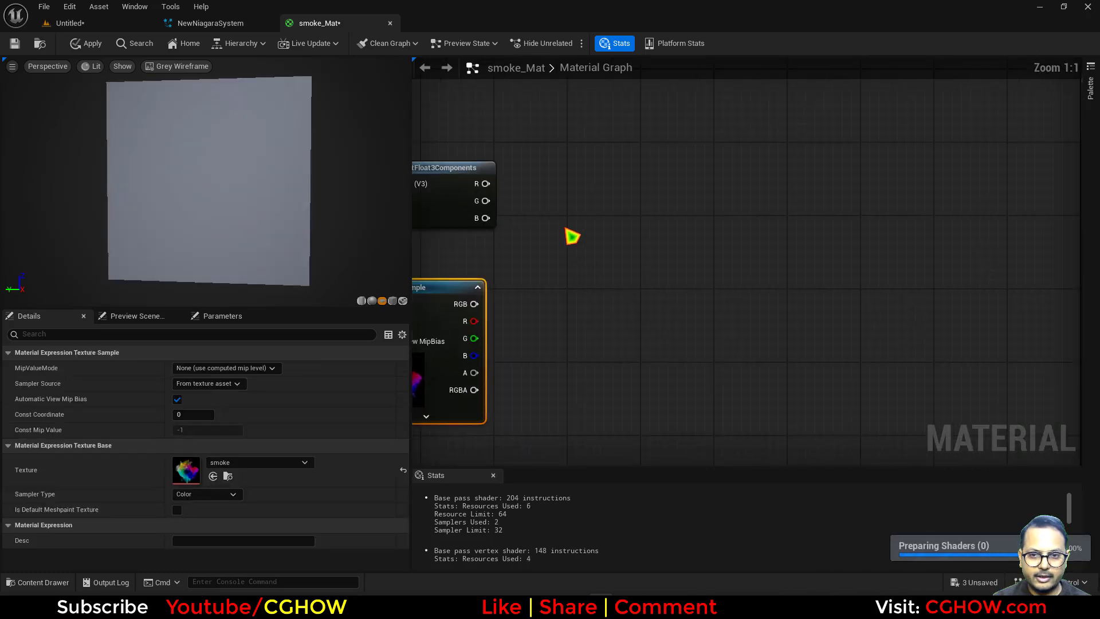
left_click(687, 251)
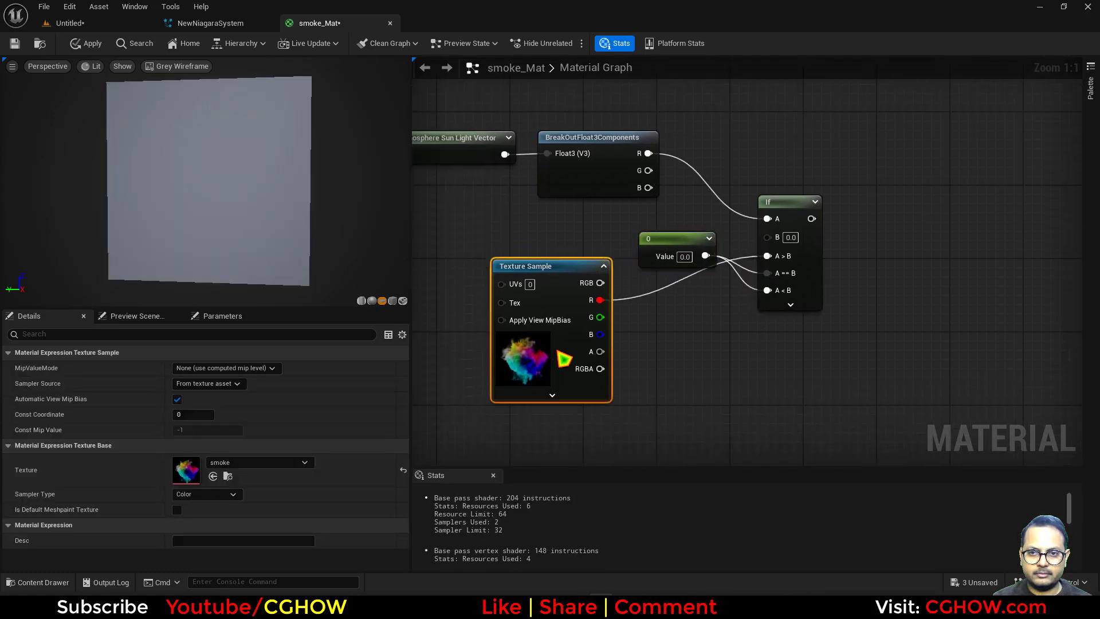
left_click_drag(529, 265, 622, 284)
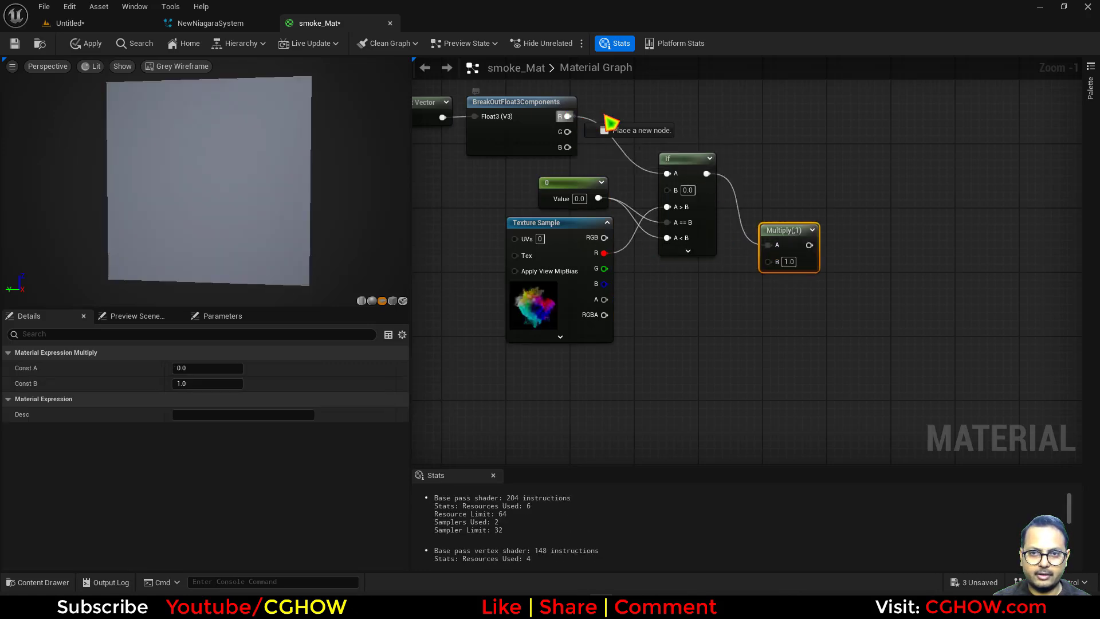
Duplicate the Abs/If/Multiply branch, feeding it BreakOut G and the texture's G output.
left_click_drag(573, 116, 707, 173)
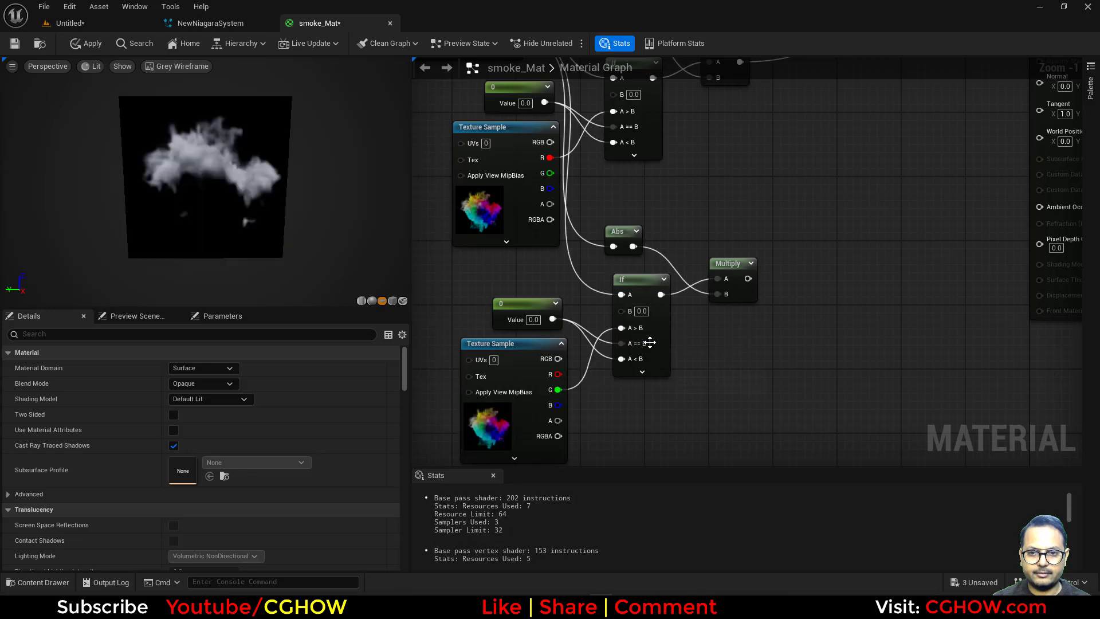
scroll("down", 3)
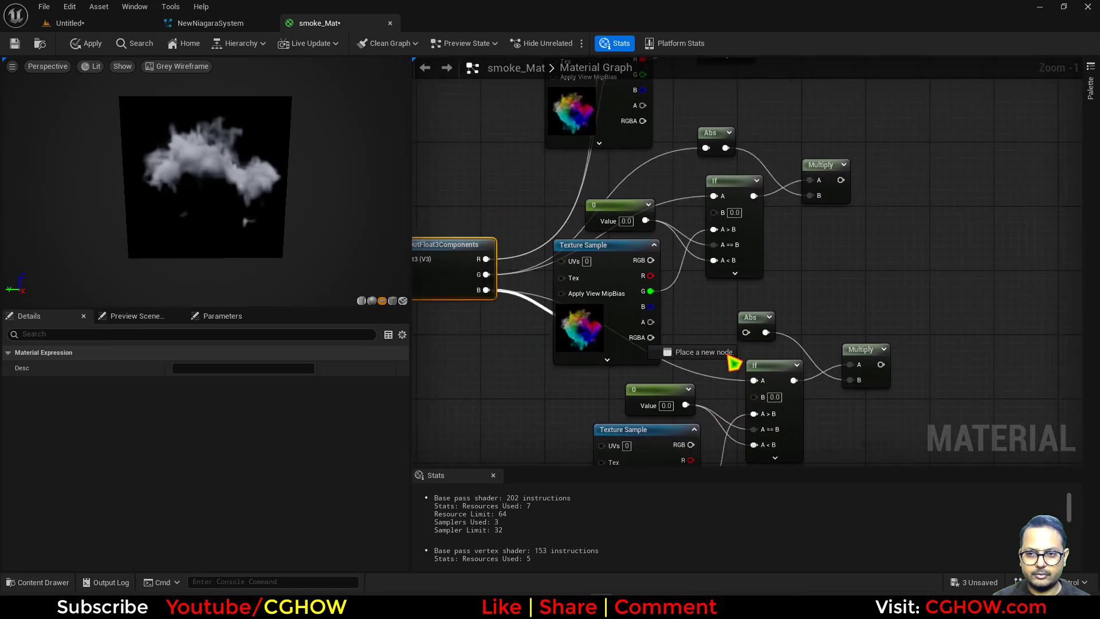
scroll("down", 3)
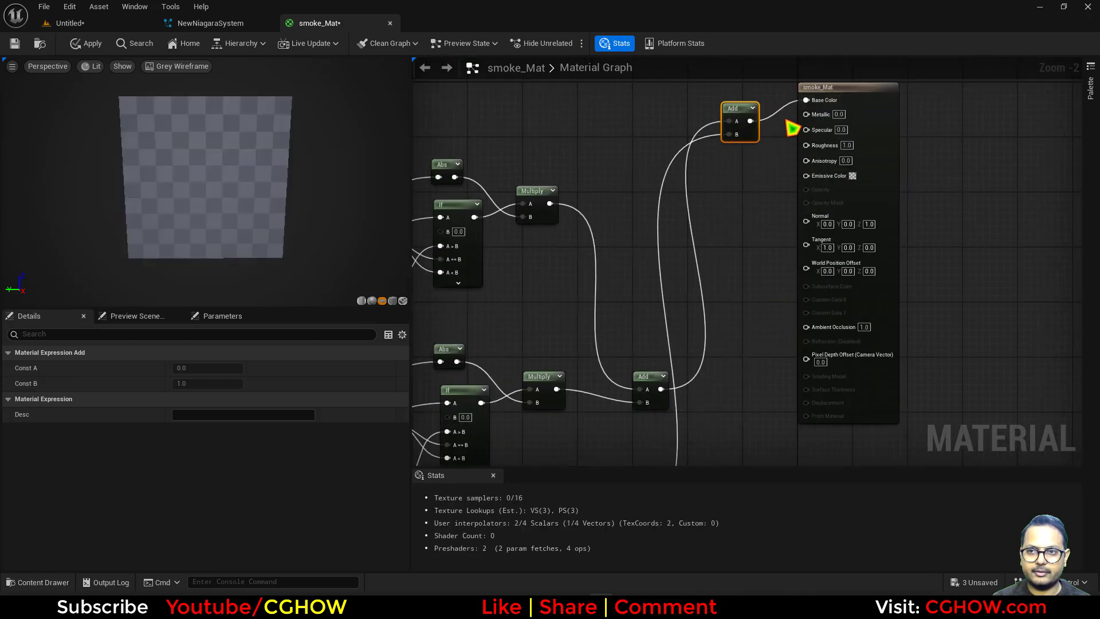
mouse_move(269, 169)
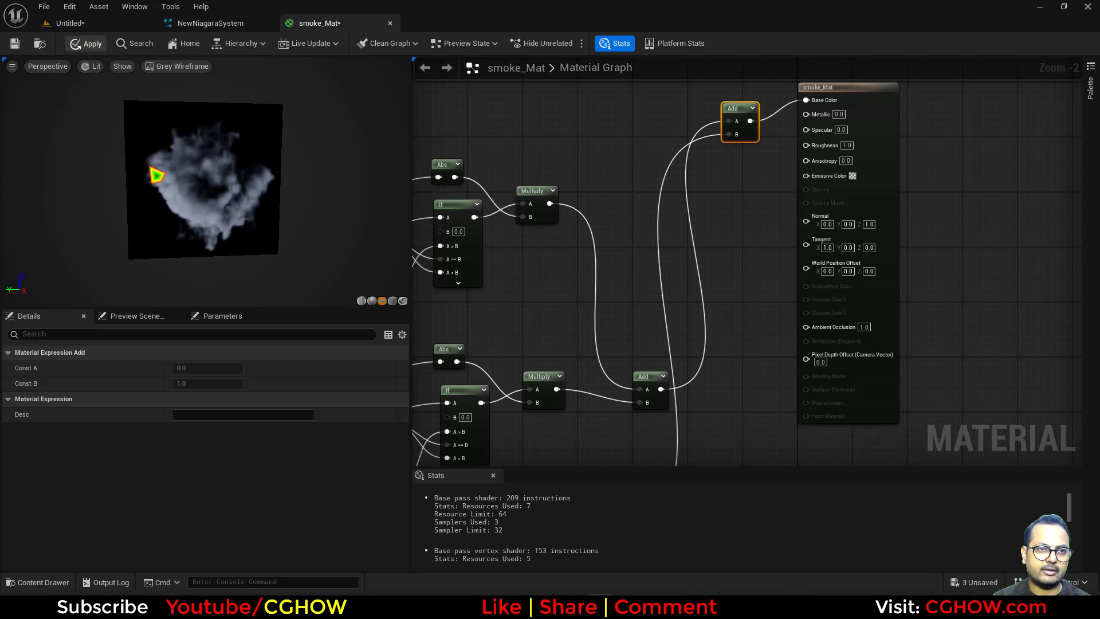
Inspect the smoke preview, apply smoke_Mat, and return to the Untitled level.
left_click_drag(156, 176, 126, 107)
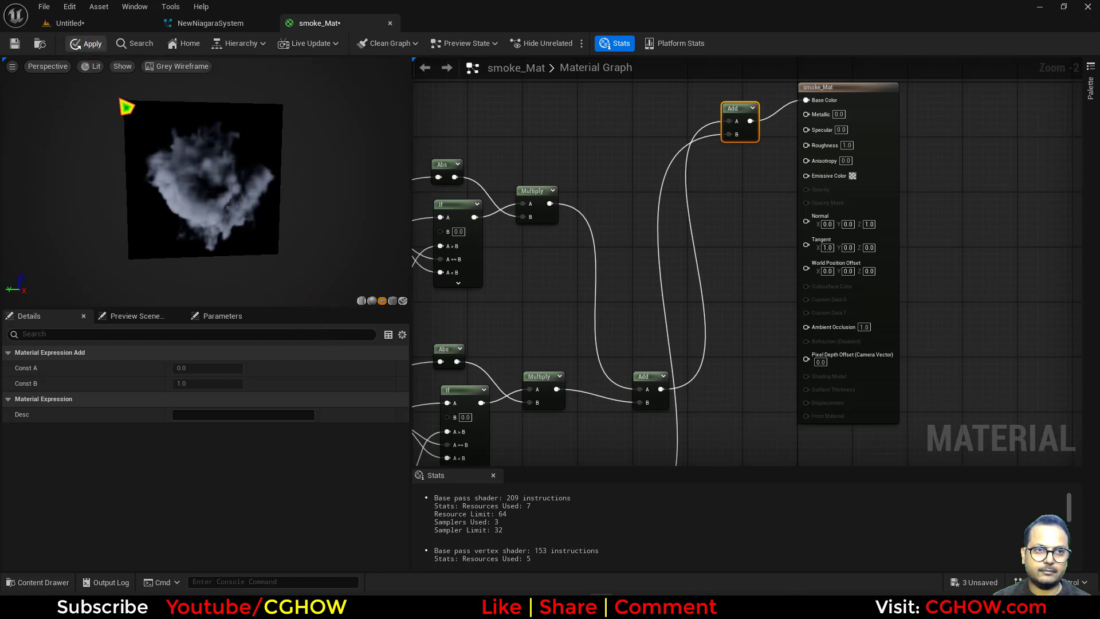
left_click(84, 43)
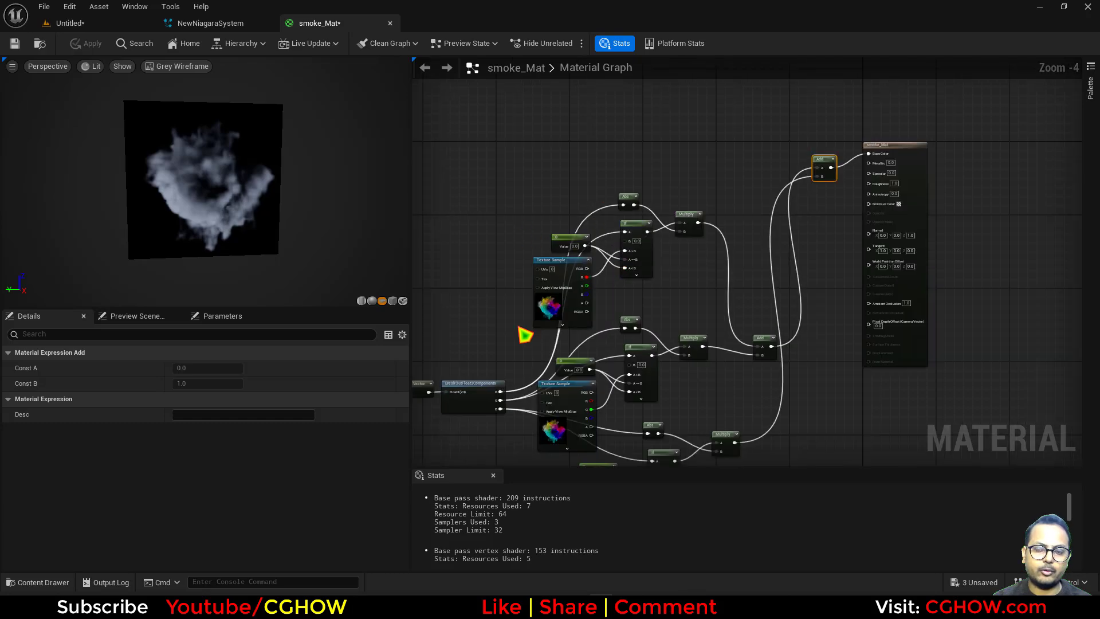
left_click(70, 23)
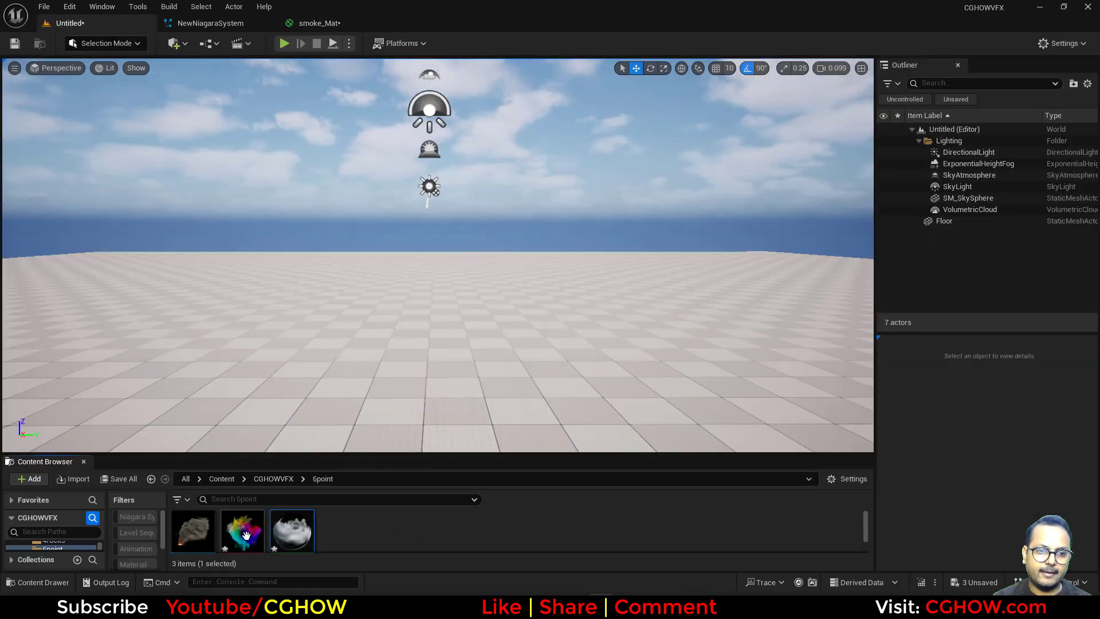
Place a smoke_Mat plane, rotate the DirectionalLight to relight it, then reopen NewNiagaraSystem.
left_click(173, 43)
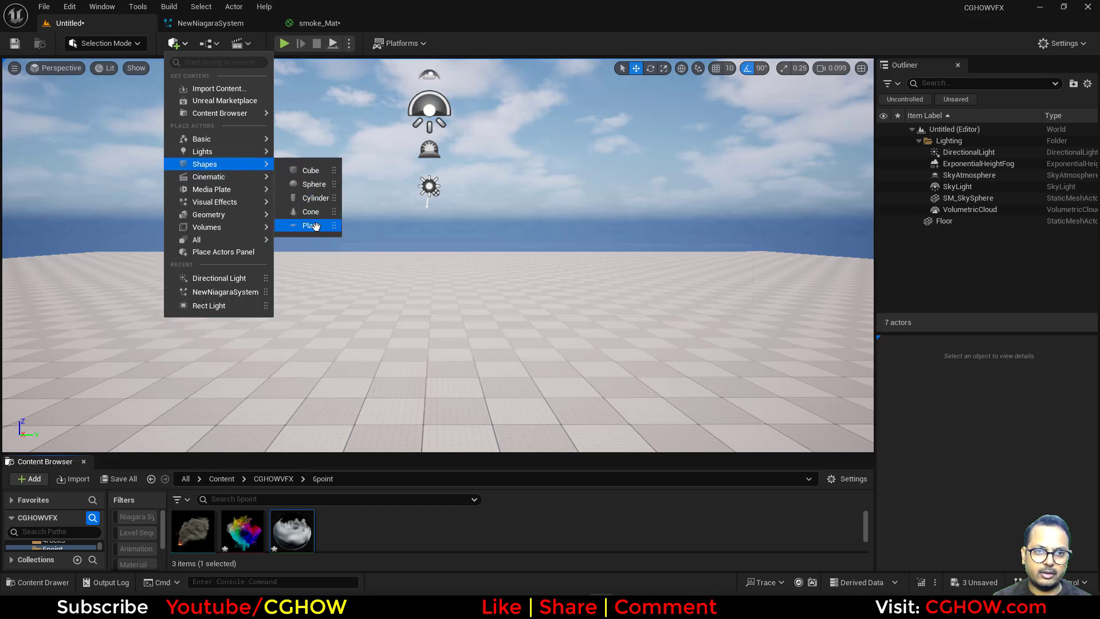
left_click(311, 225)
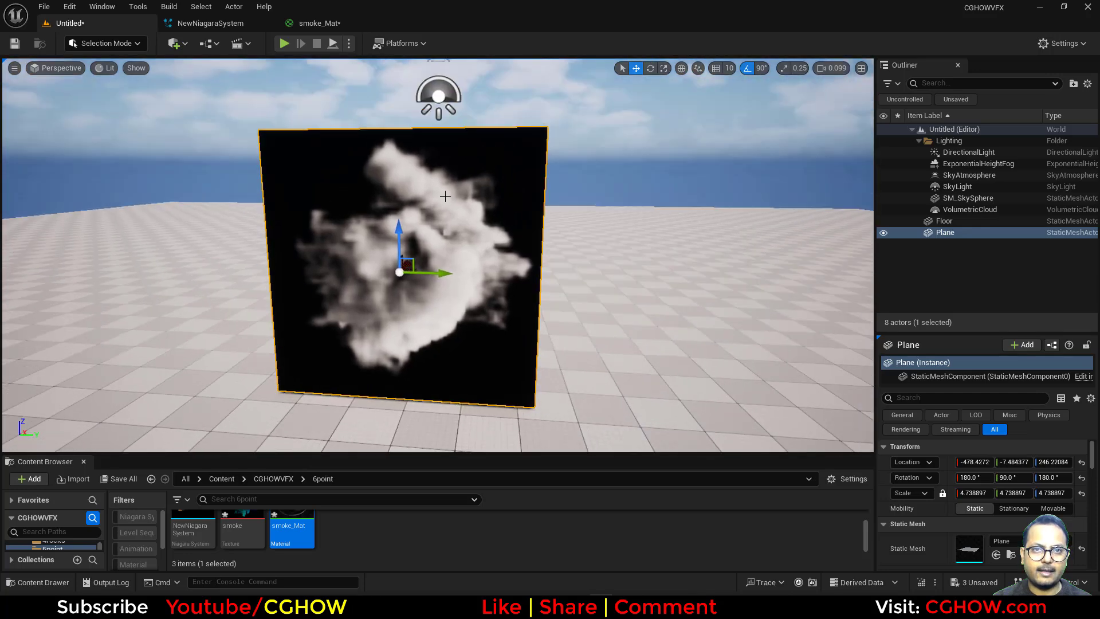
left_click(957, 186)
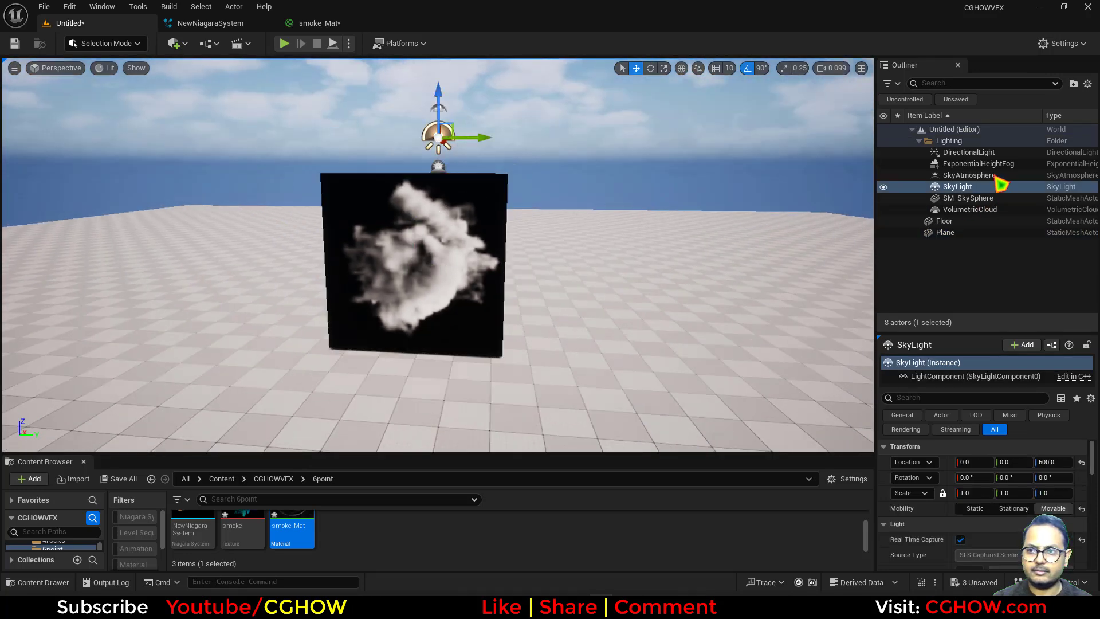
left_click(968, 151)
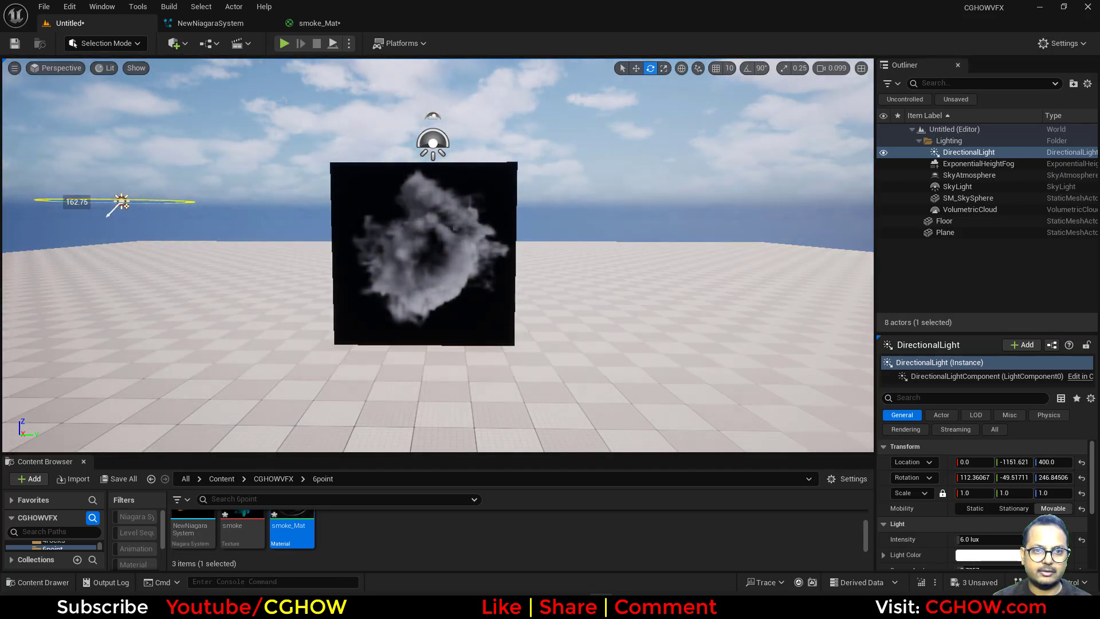
left_click_drag(121, 202, 211, 206)
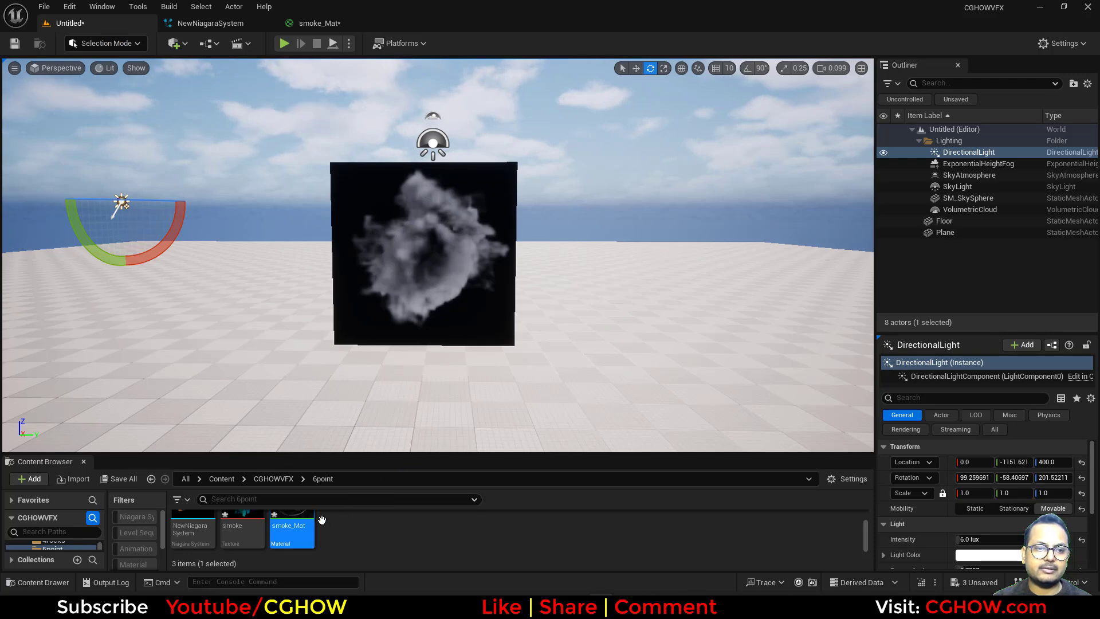
left_click(210, 22)
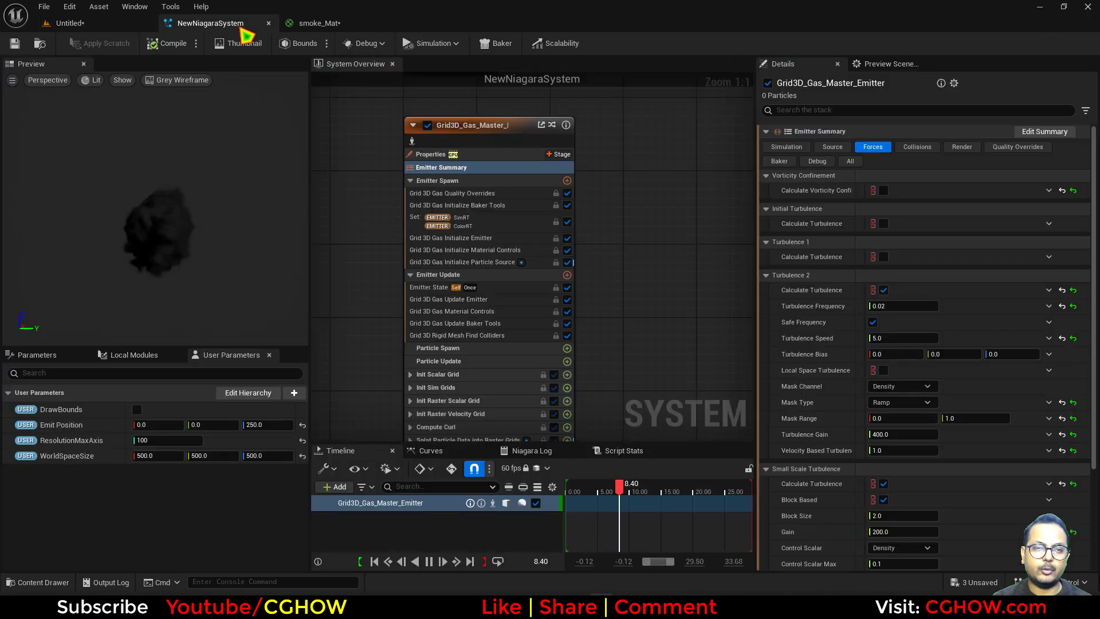
Open the 6point level from the Reference Viewer, saving smoke, smoke_Mat and the level.
left_click(68, 23)
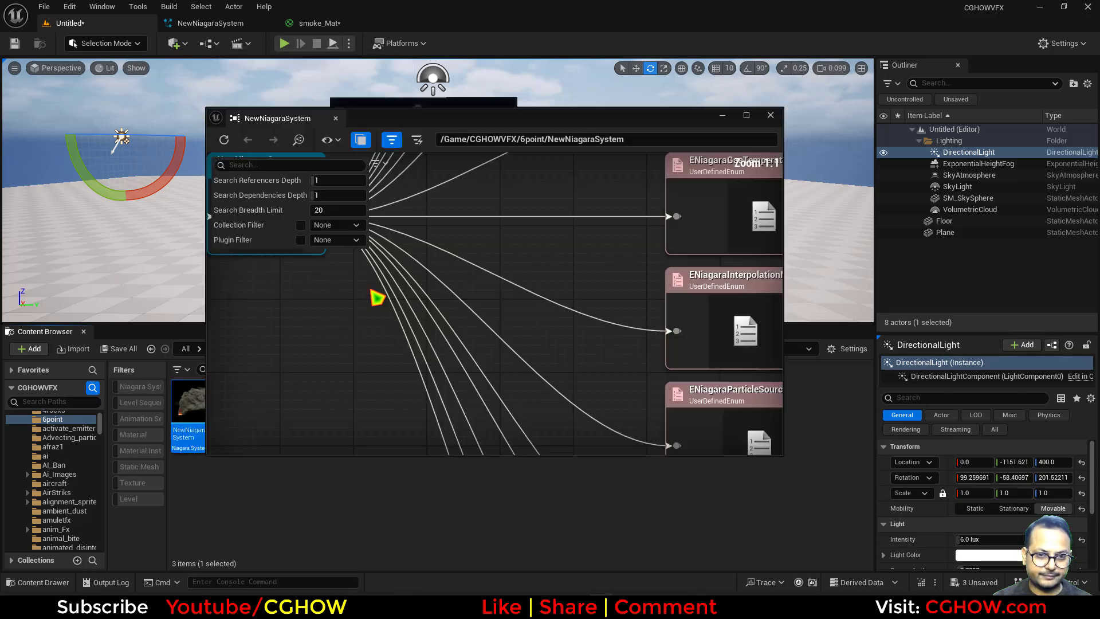
right_click(438, 270)
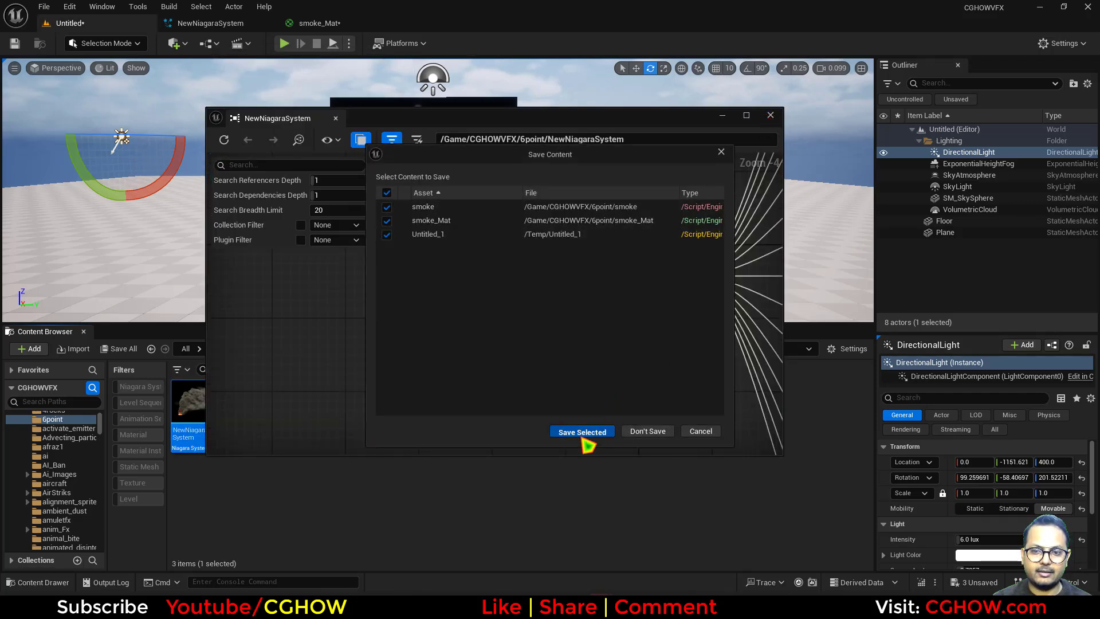
left_click(581, 431)
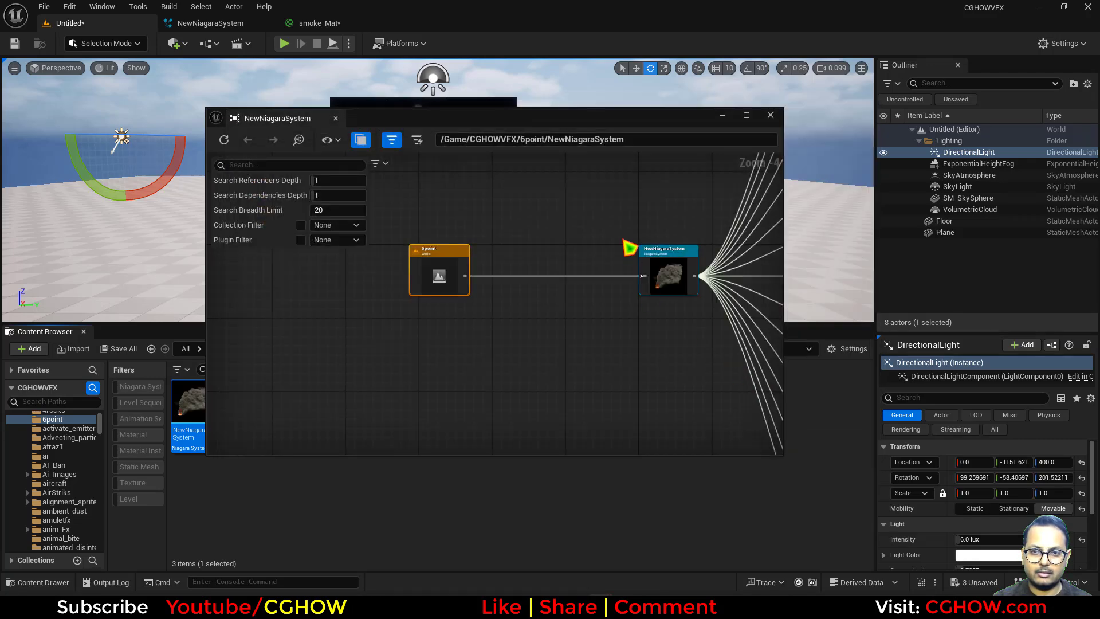
left_click(769, 115)
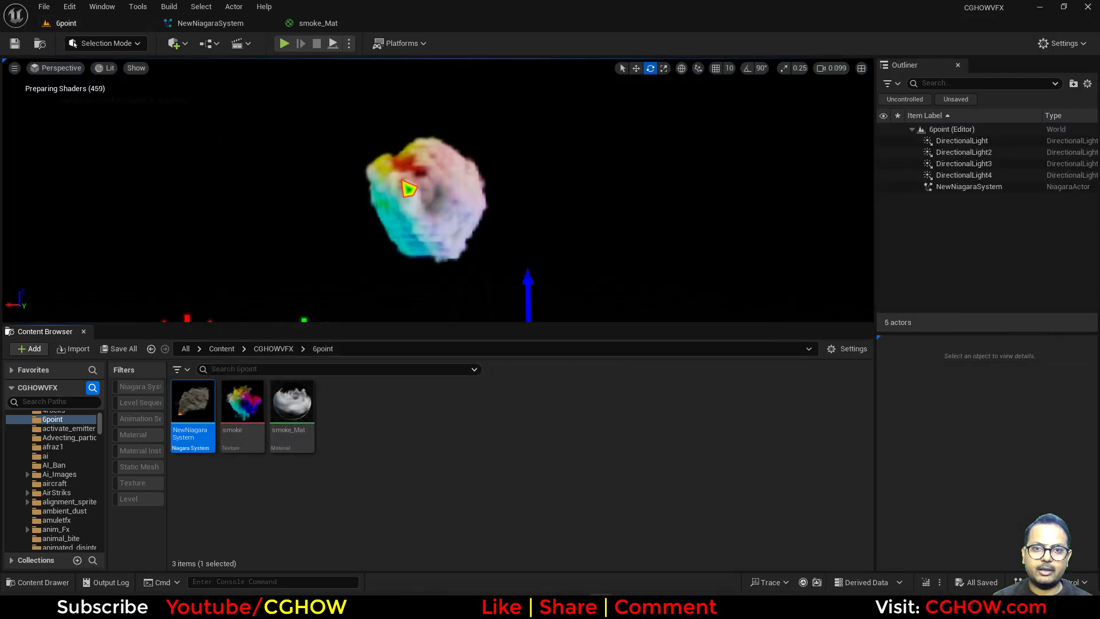